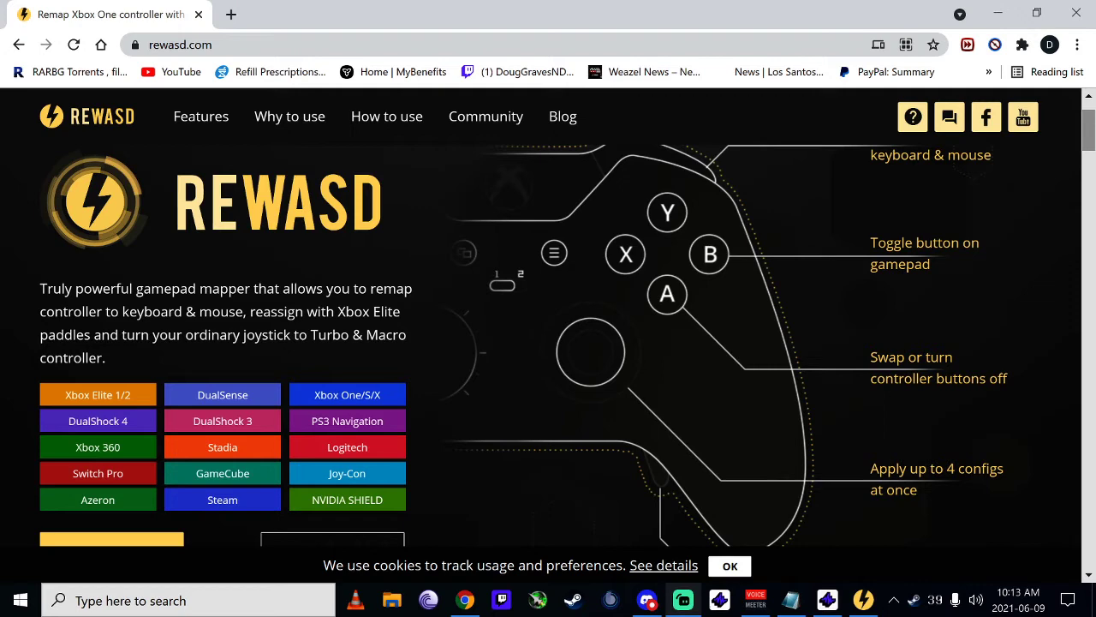
# Scroll the rewasd.com homepage down to the Download and Buy Now buttons
pyautogui.click(180, 45)
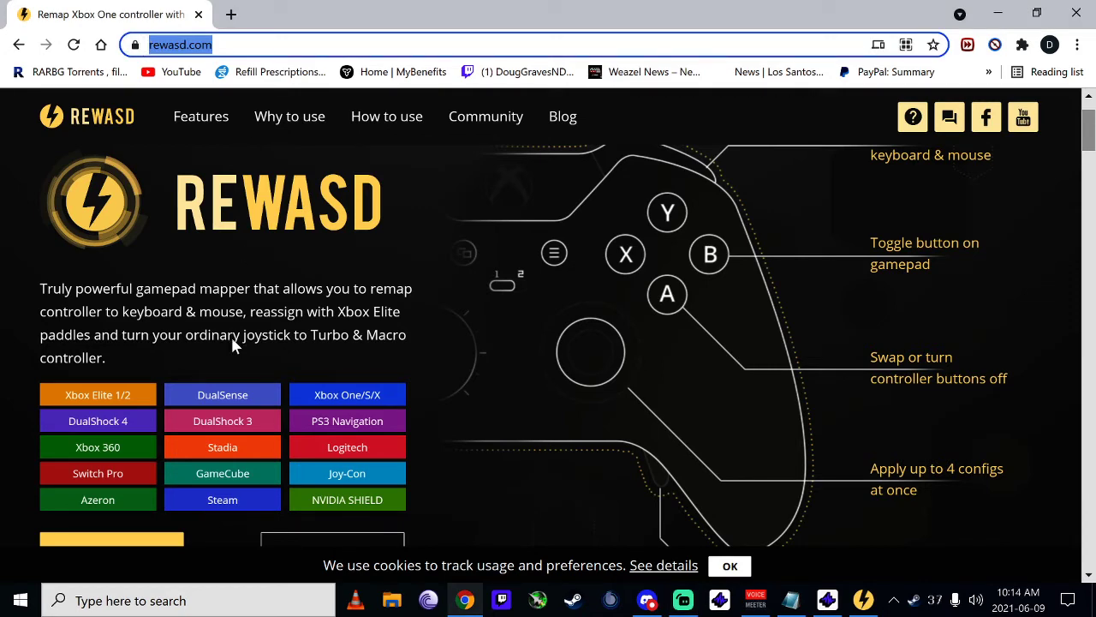
pyautogui.scroll(-3)
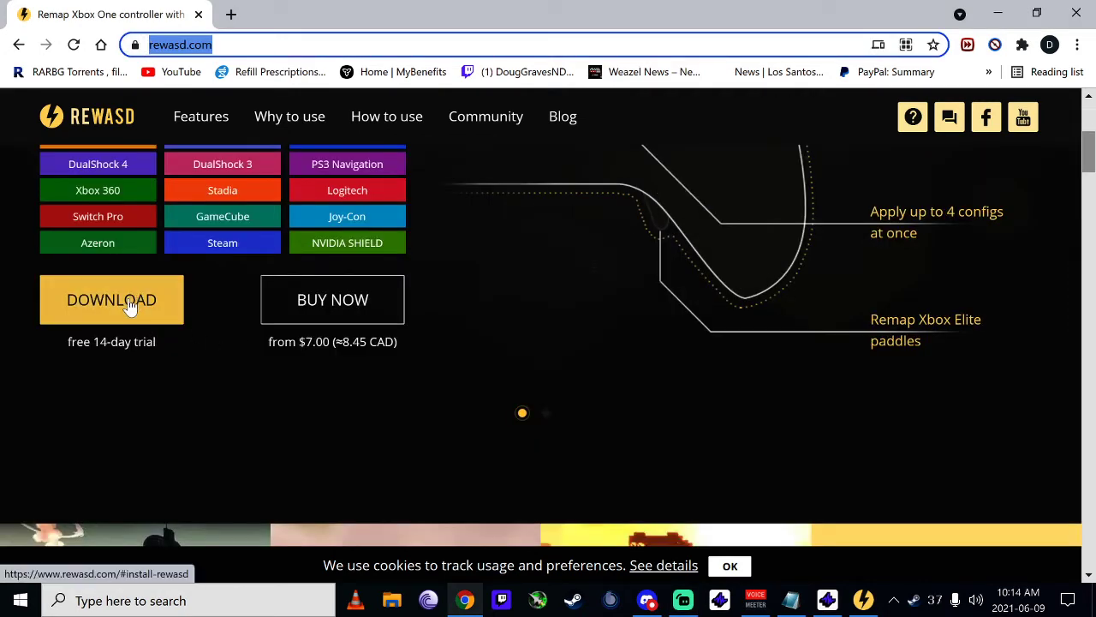
pyautogui.moveTo(343, 332)
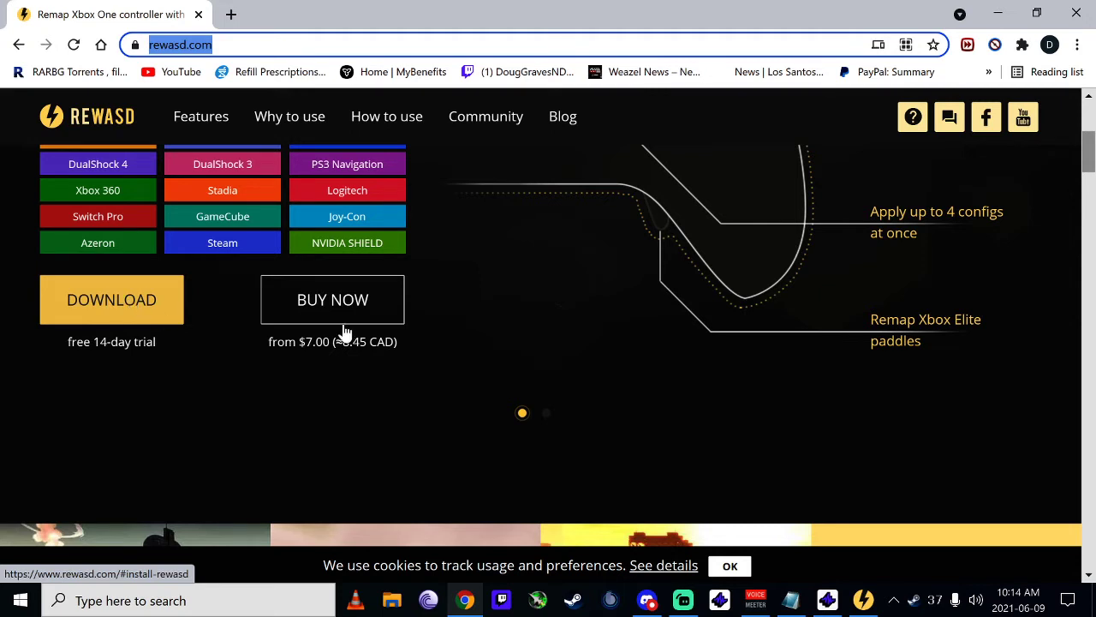
pyautogui.moveTo(315, 360)
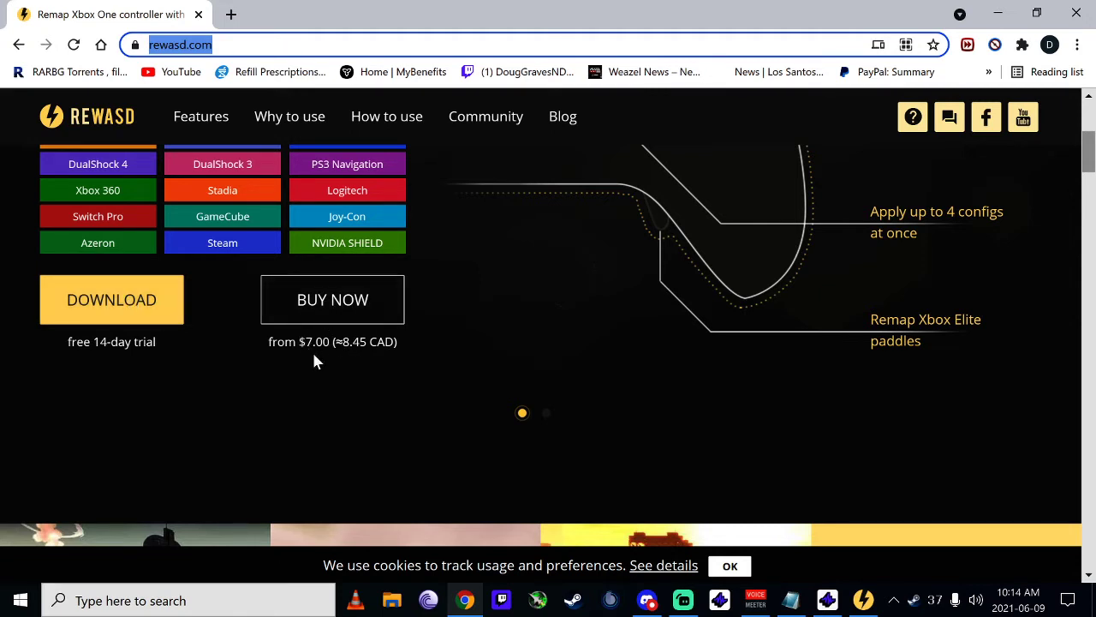
pyautogui.moveTo(157, 306)
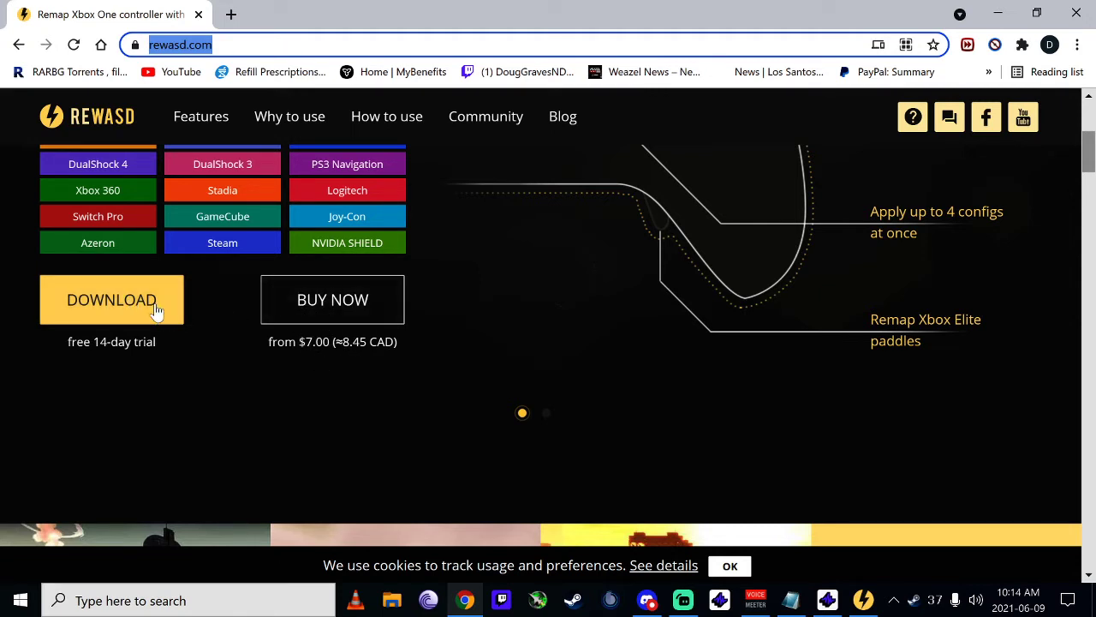
pyautogui.moveTo(112, 299)
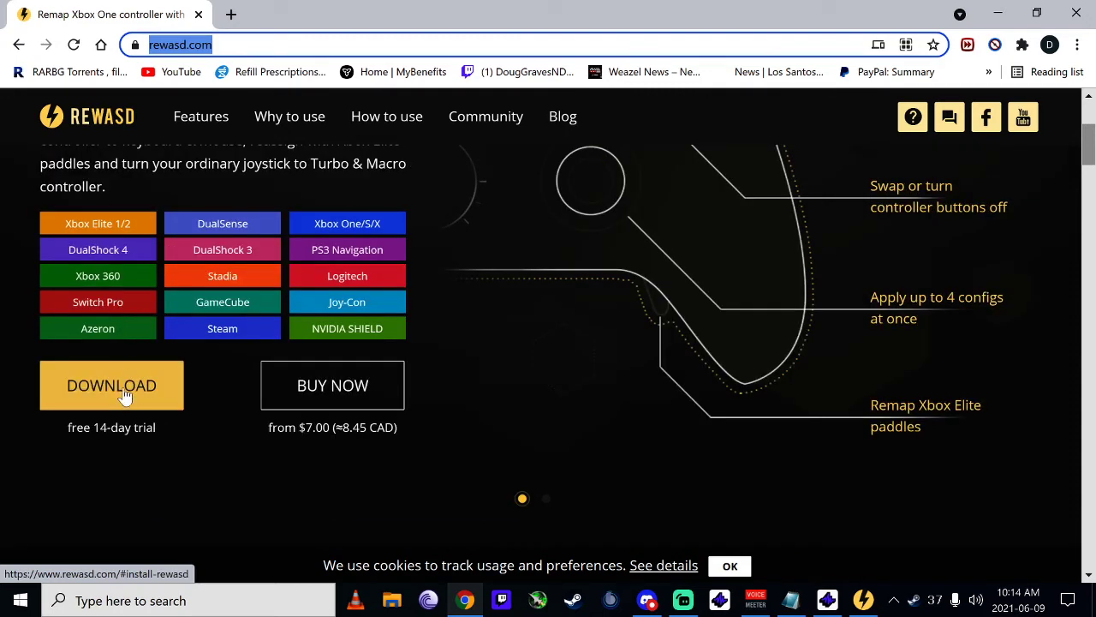
# Download the reWASD free-trial installer and close the thank-you popup
pyautogui.click(112, 385)
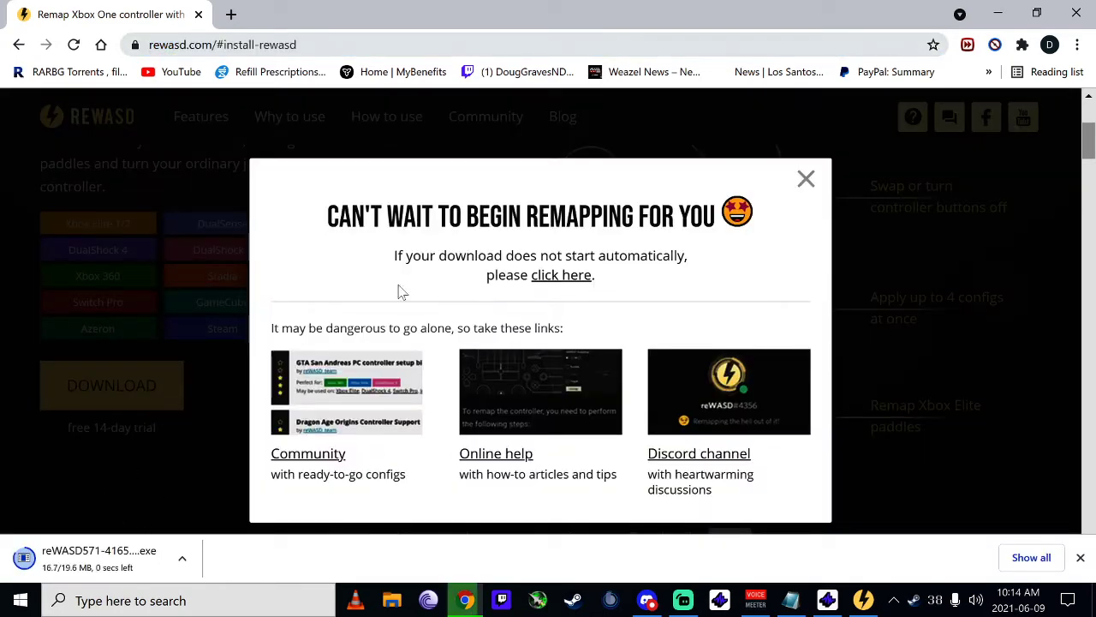
pyautogui.click(805, 178)
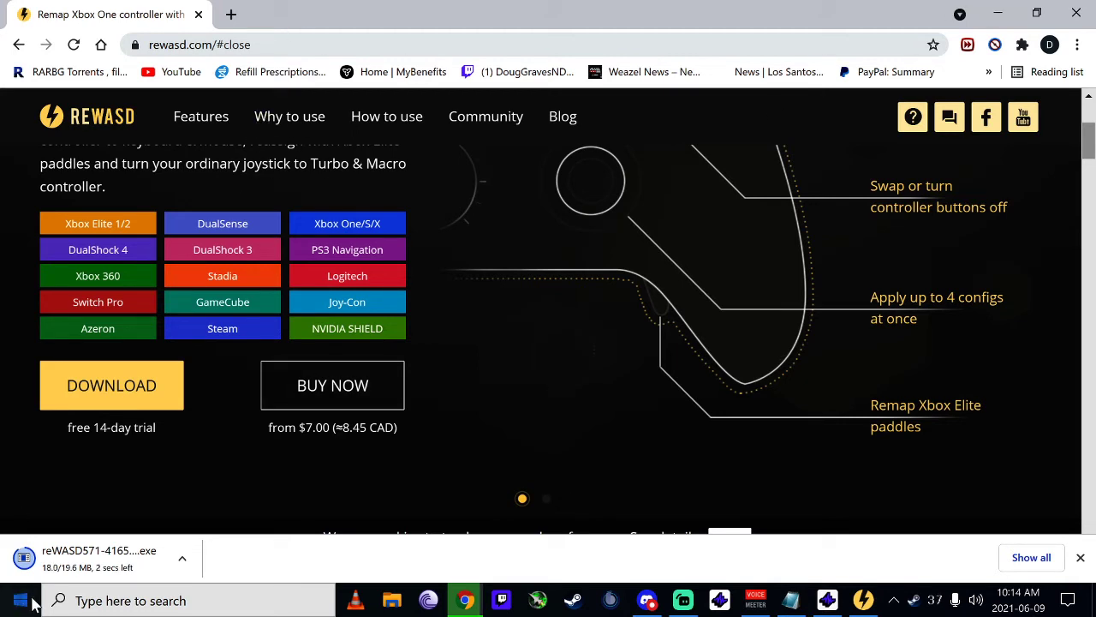
# Scroll the Start menu app list to the reWASD folder under R
pyautogui.click(19, 599)
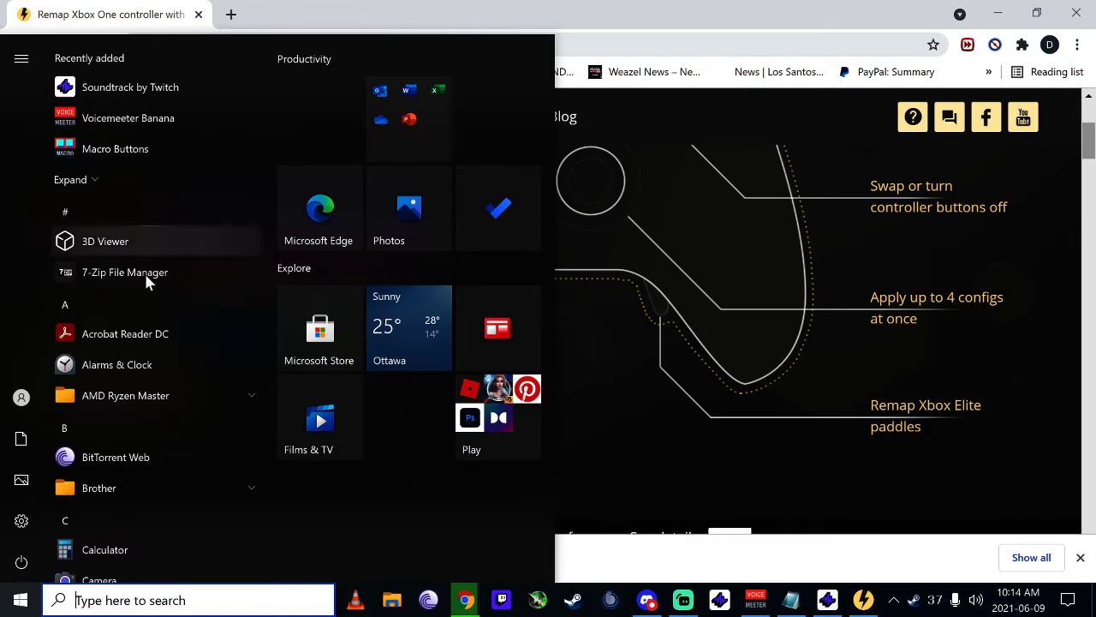
pyautogui.moveTo(131, 456)
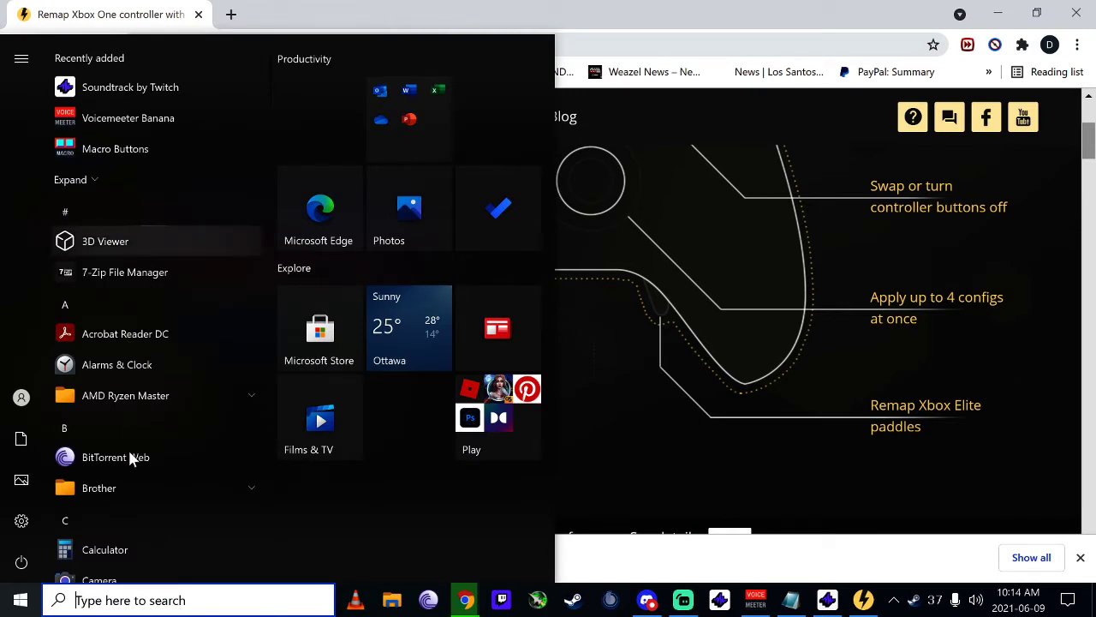
pyautogui.moveTo(132, 480)
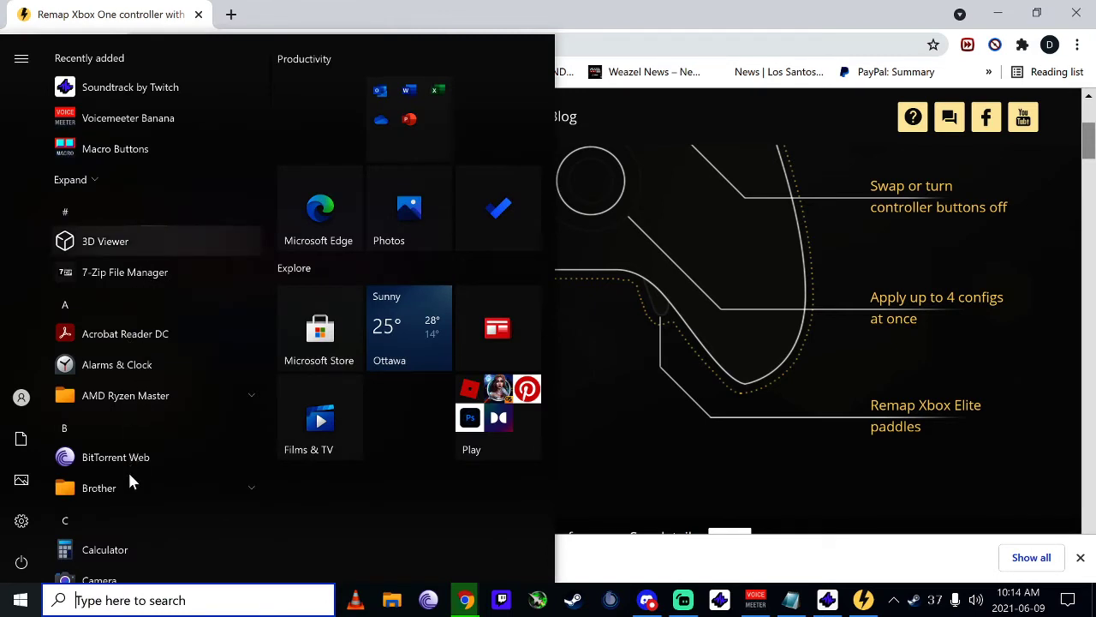
pyautogui.scroll(-3)
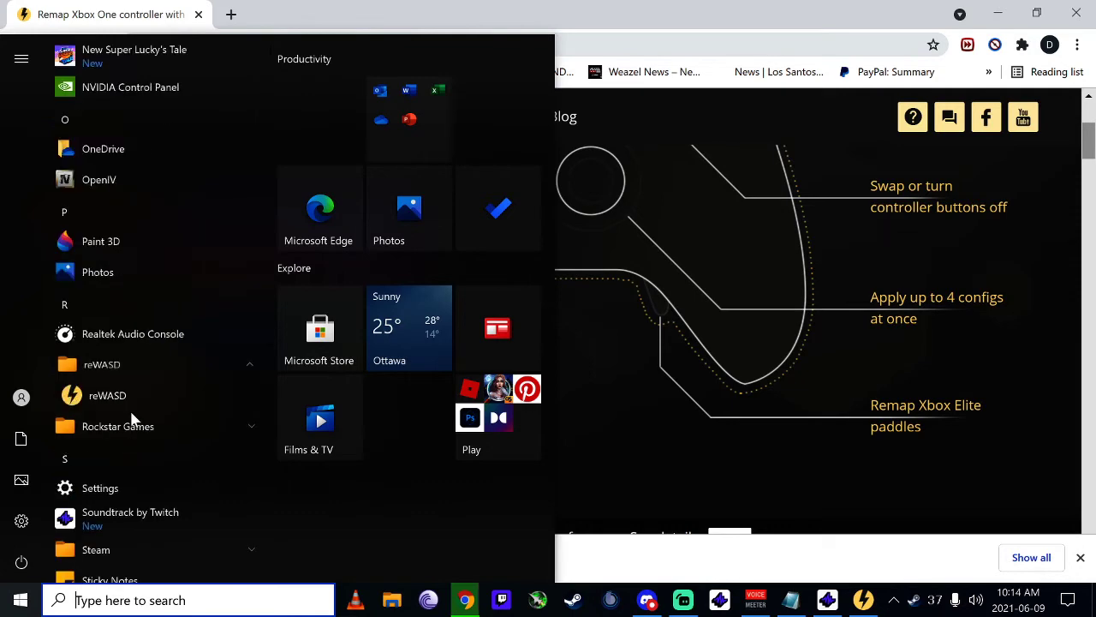
# Launch reWASD 5.7.1 and select the Xbox One controller in the device sidebar
pyautogui.click(107, 395)
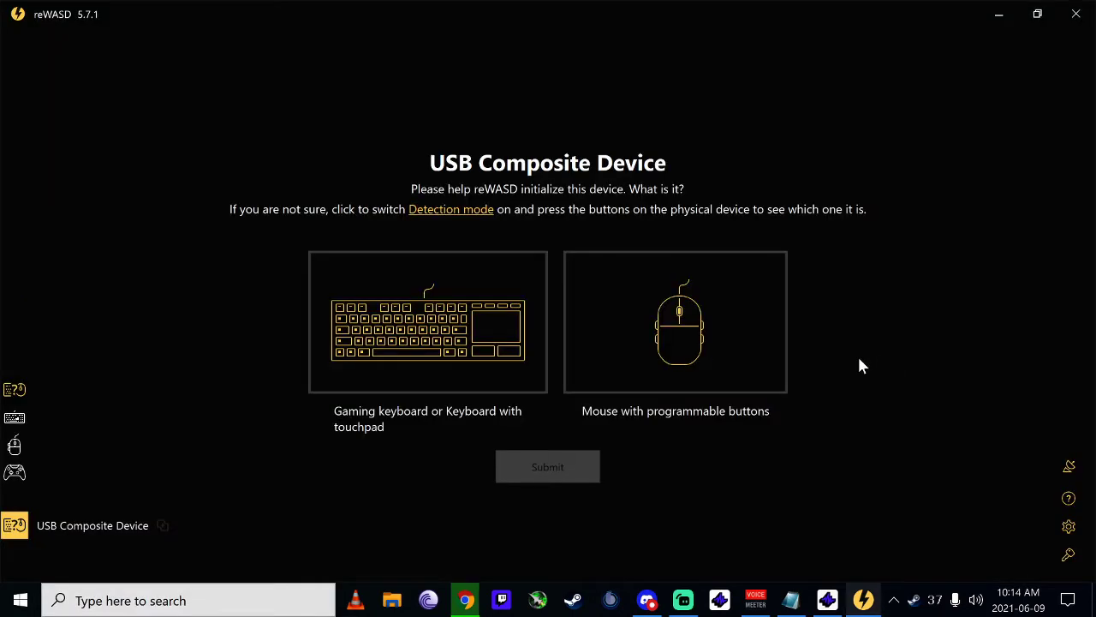
pyautogui.moveTo(198, 129)
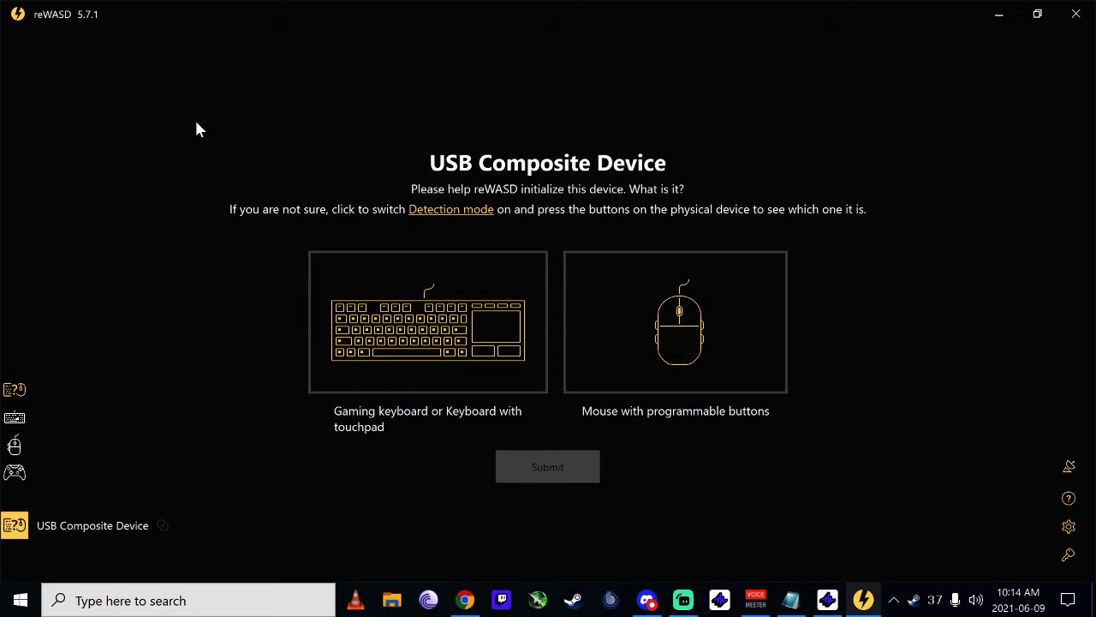
pyautogui.click(427, 322)
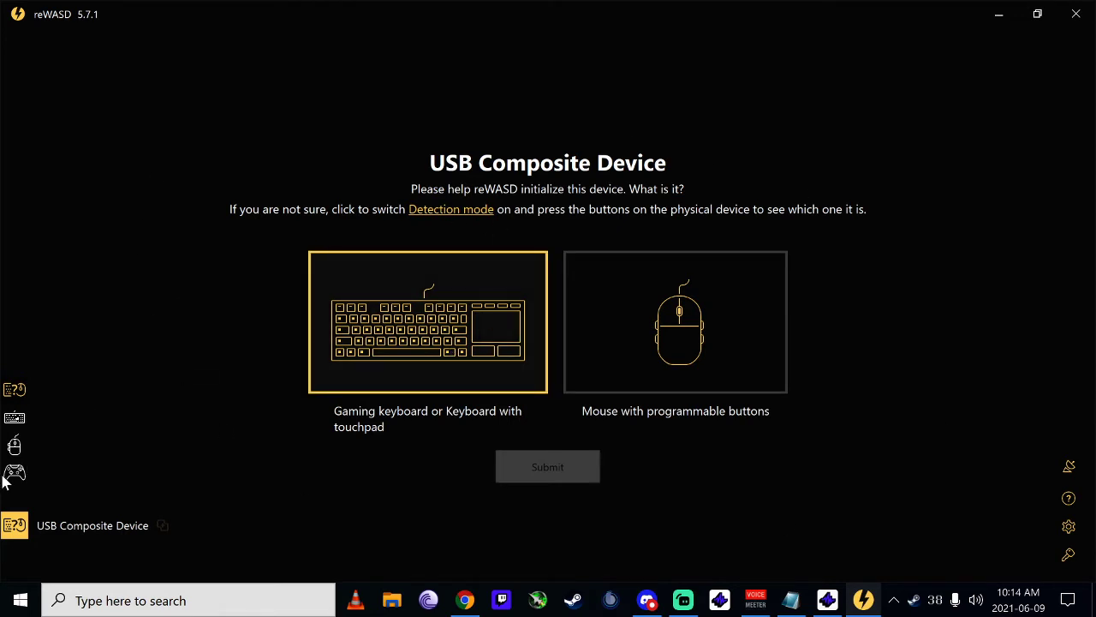
pyautogui.click(15, 473)
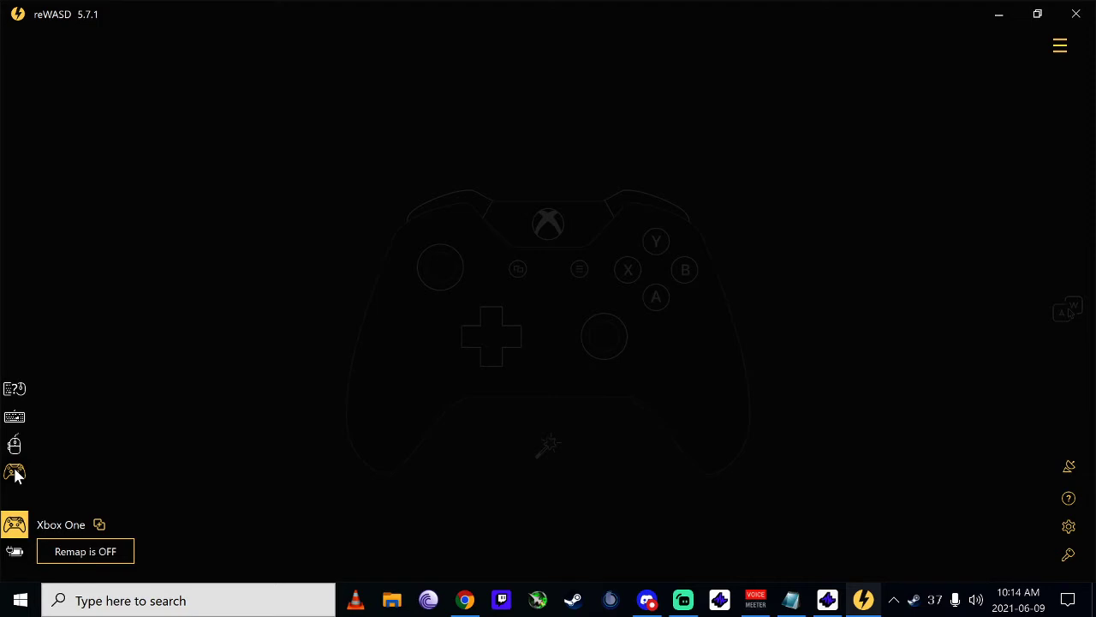
pyautogui.moveTo(606, 468)
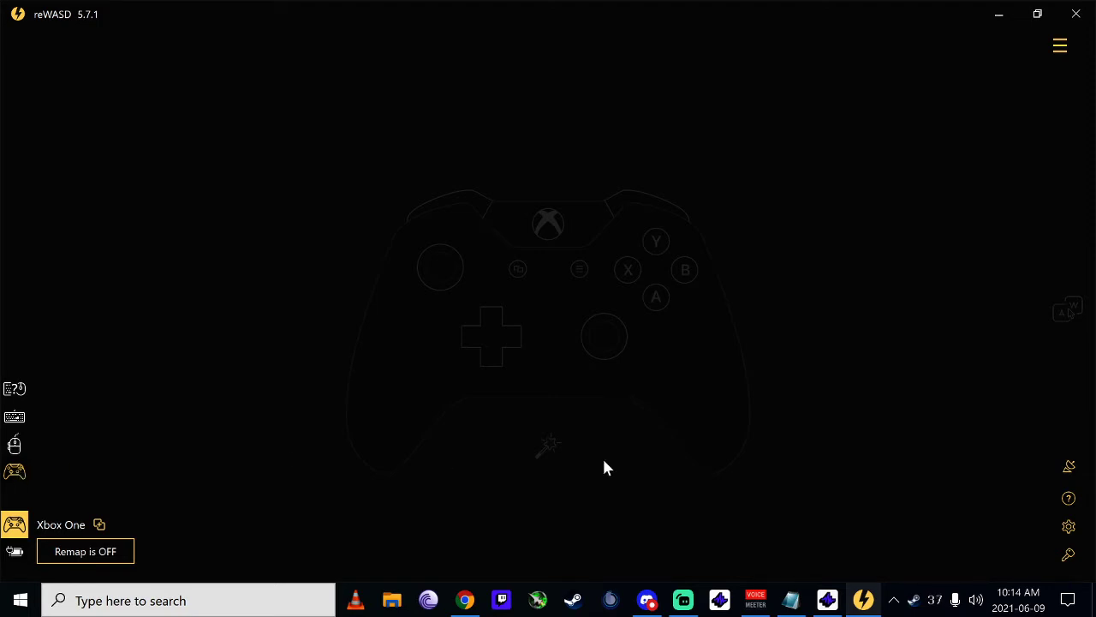
pyautogui.moveTo(548, 452)
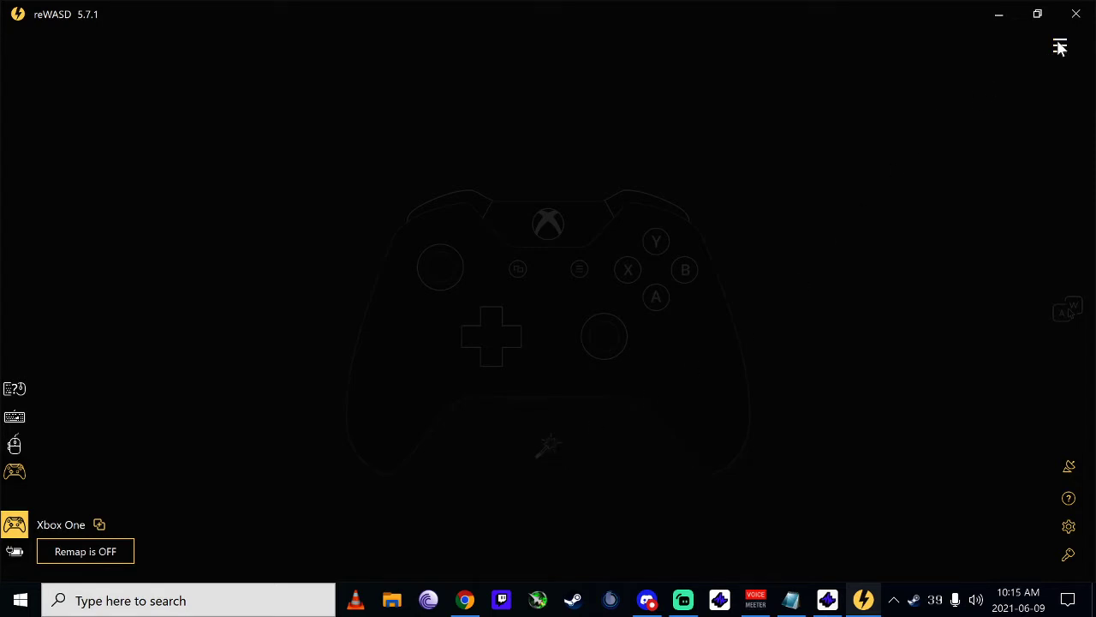
# Add a new game profile and enter the name 'Gta New'
pyautogui.click(1060, 46)
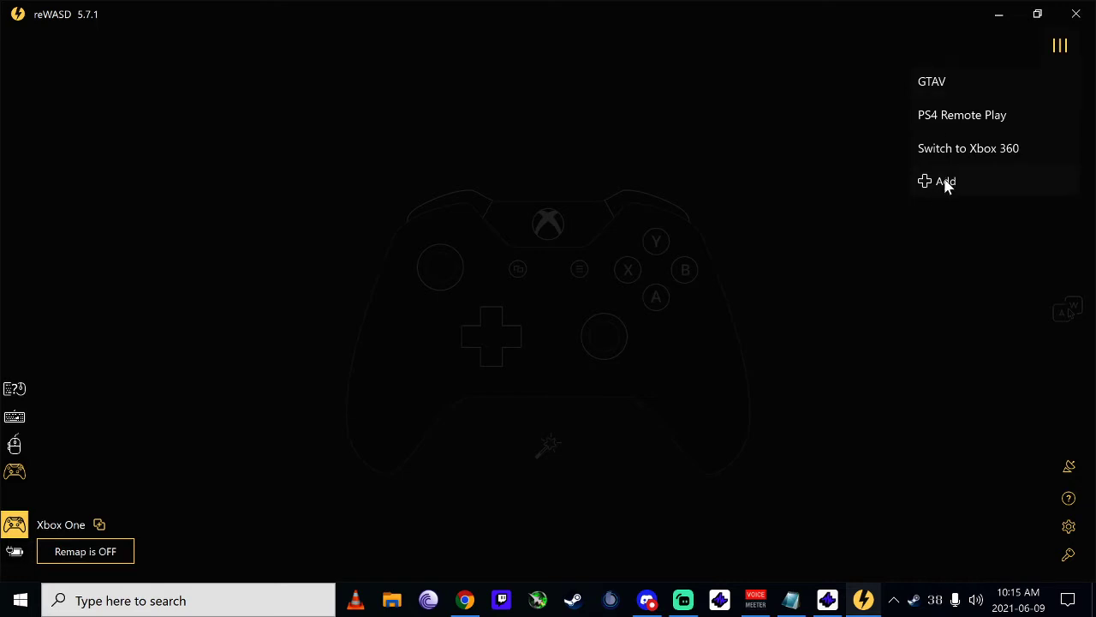
pyautogui.click(944, 181)
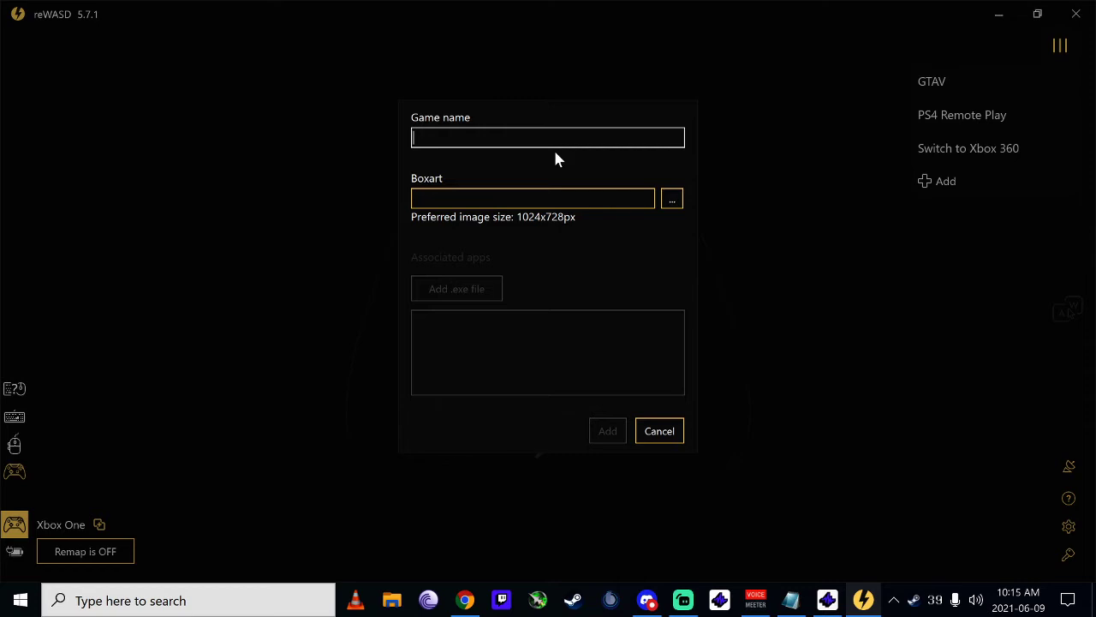
pyautogui.write('Gta New')
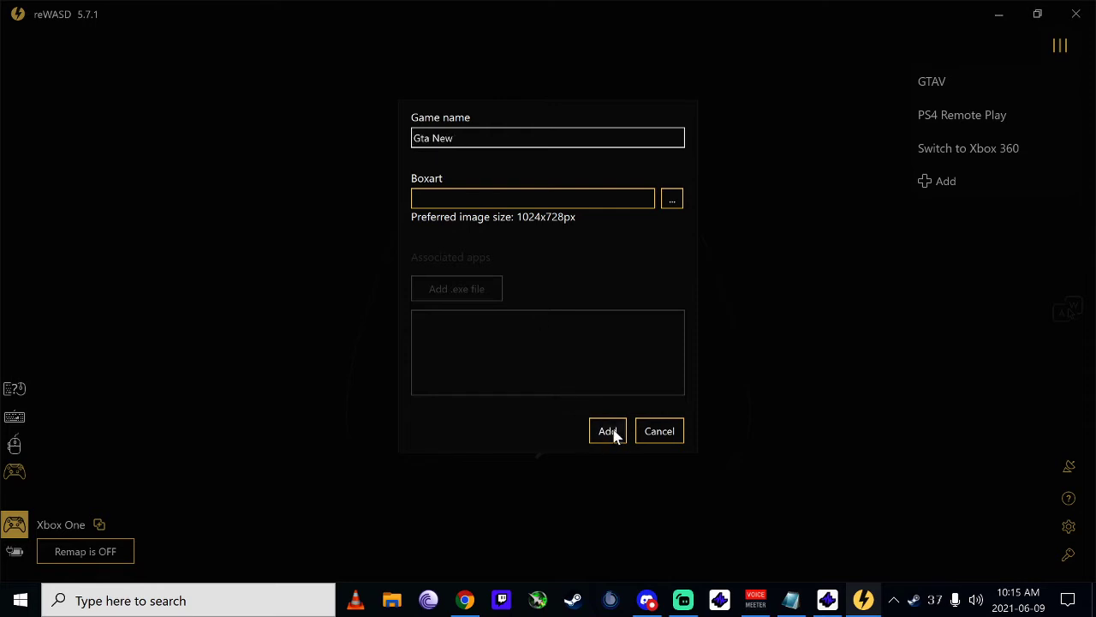
# Create the Gta New profile and map the whole controller to a virtual Xbox One
pyautogui.click(608, 431)
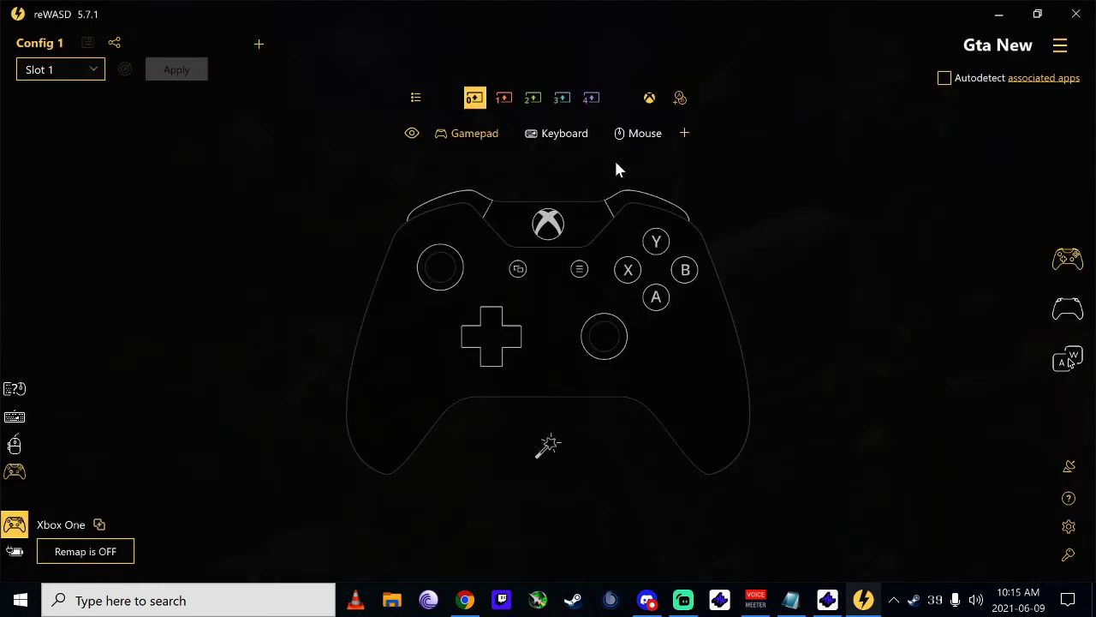
pyautogui.moveTo(625, 486)
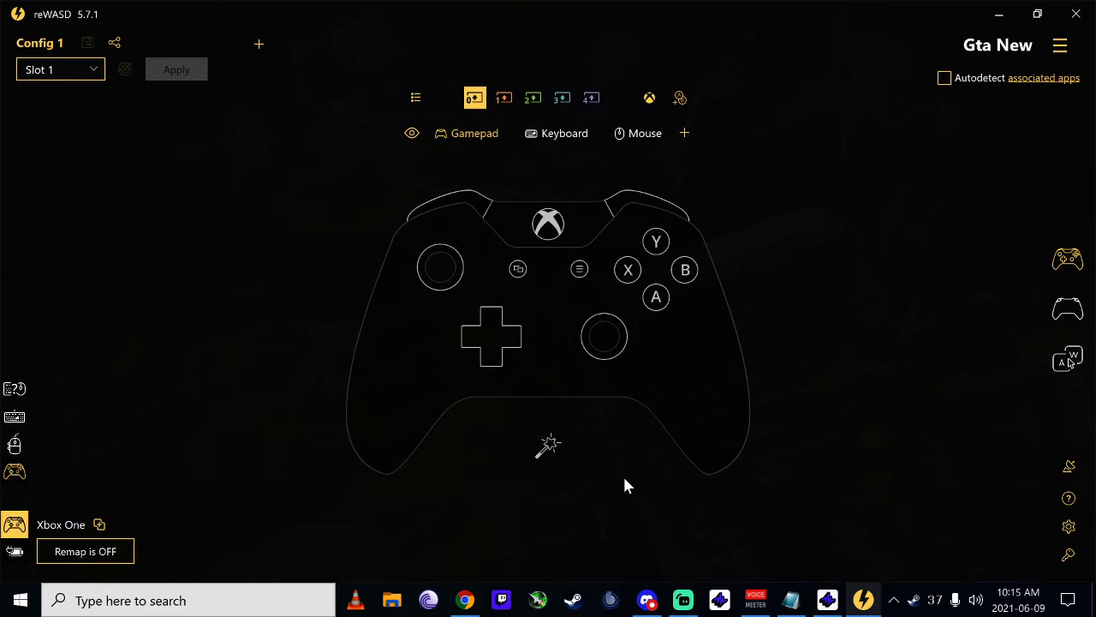
pyautogui.moveTo(548, 450)
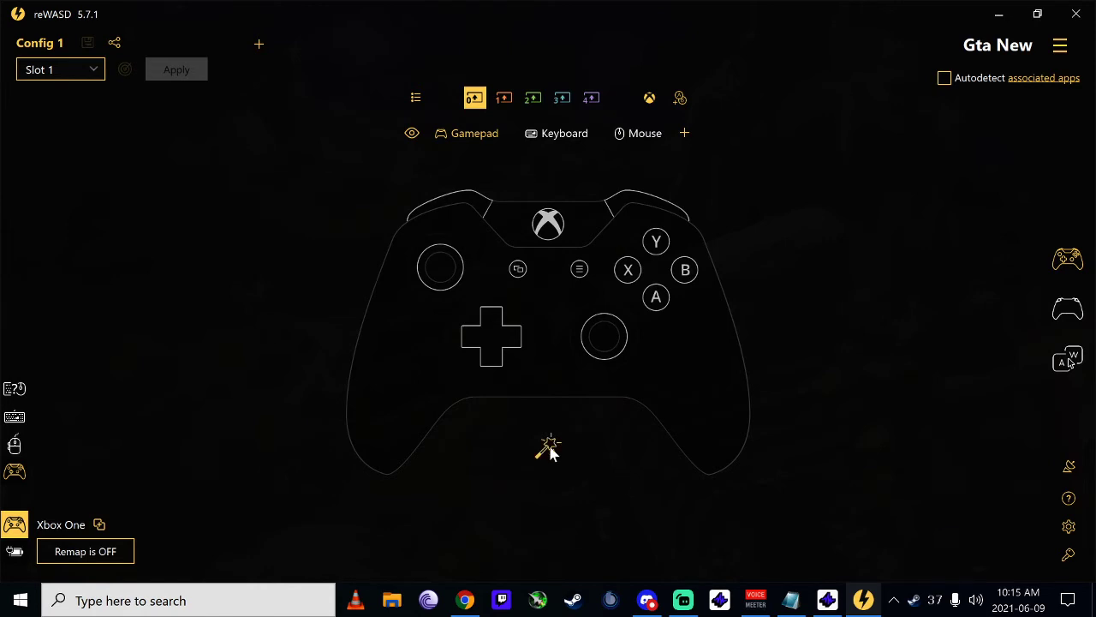
pyautogui.click(549, 446)
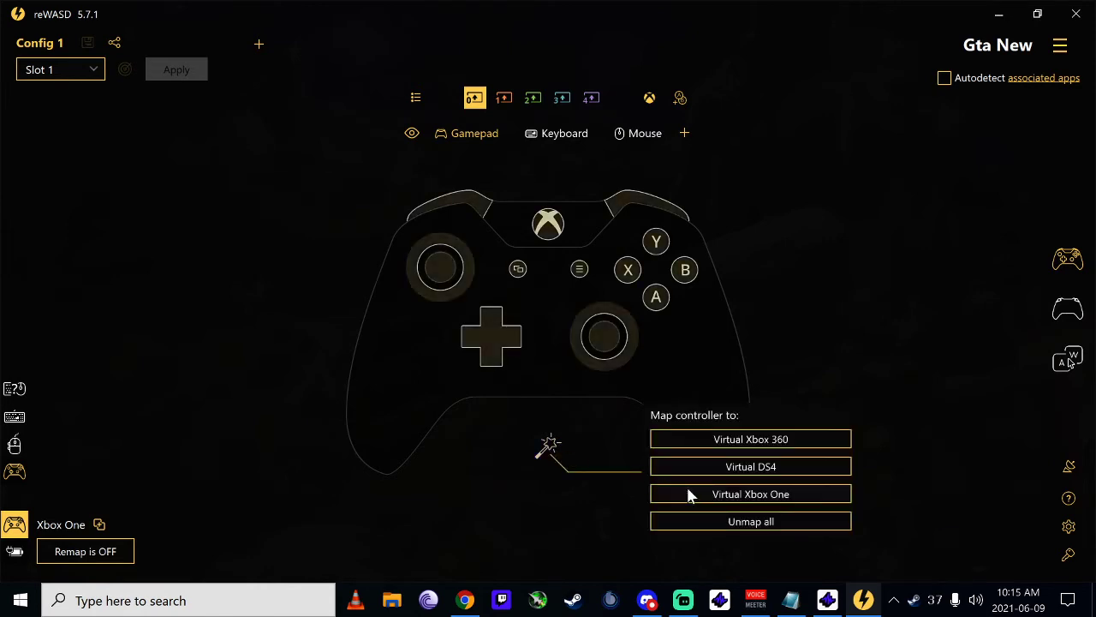
pyautogui.click(750, 493)
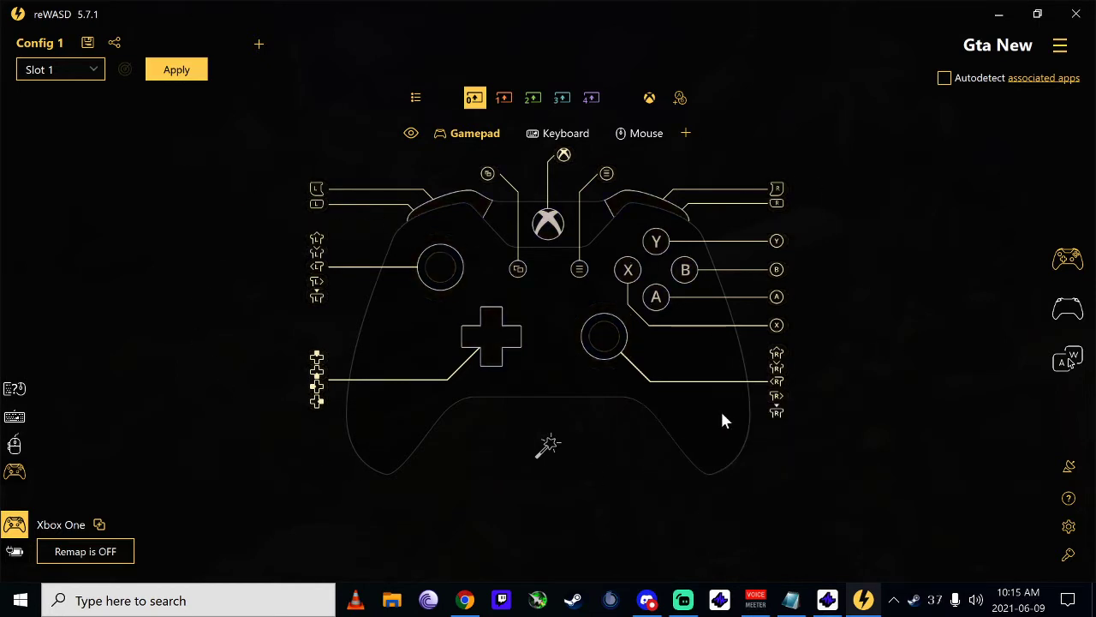
pyautogui.moveTo(482, 203)
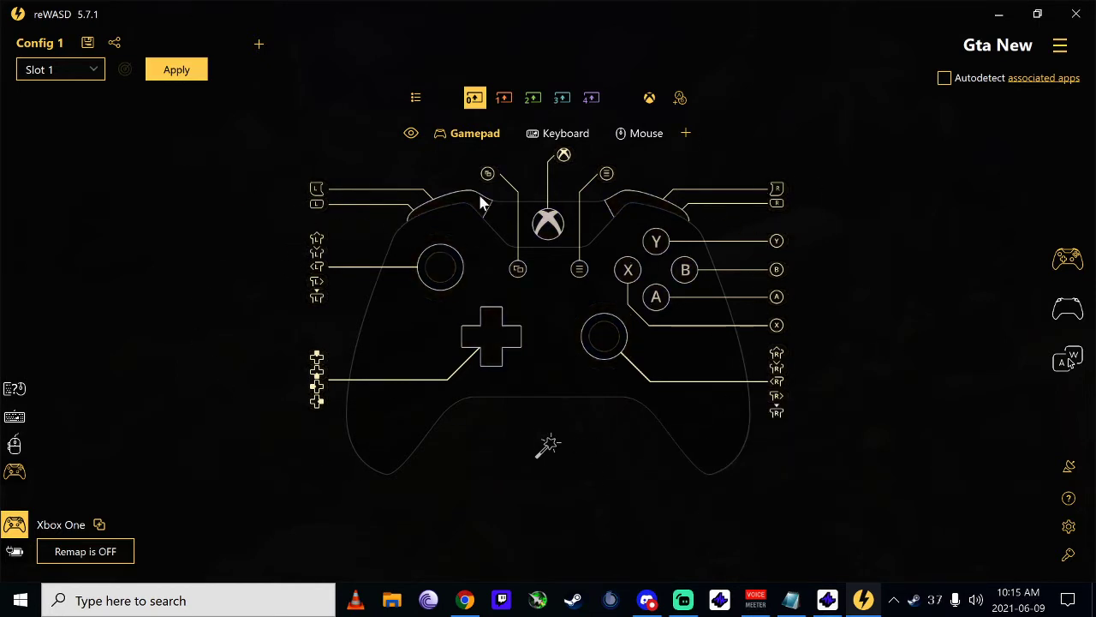
pyautogui.moveTo(775, 248)
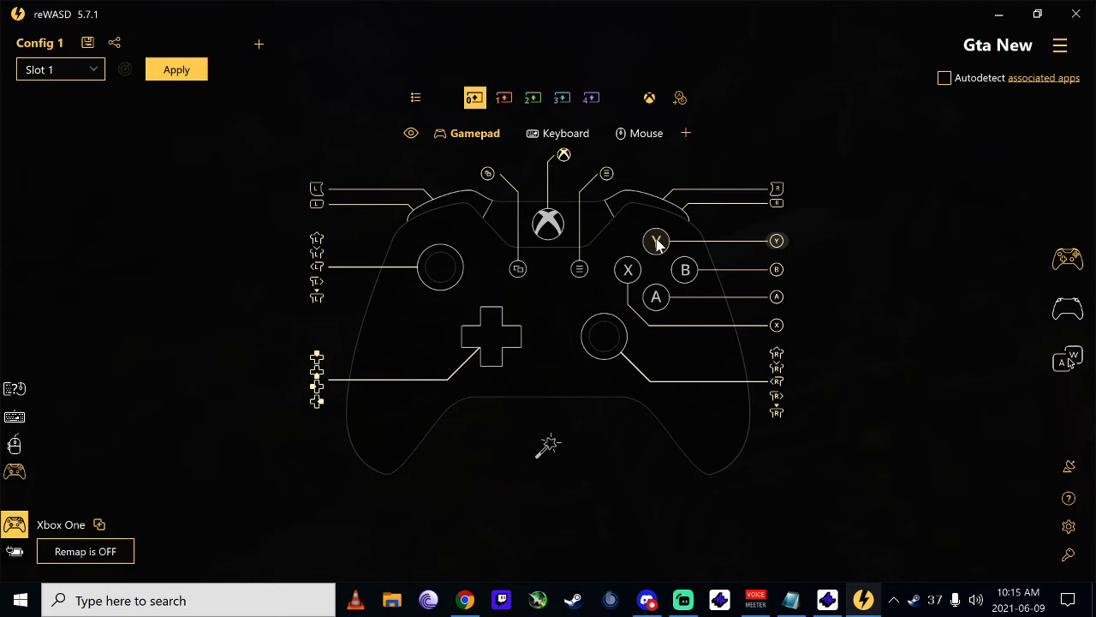
# Set the Y button's gamepad mapping to Unmapped and assign it the F key
pyautogui.click(656, 241)
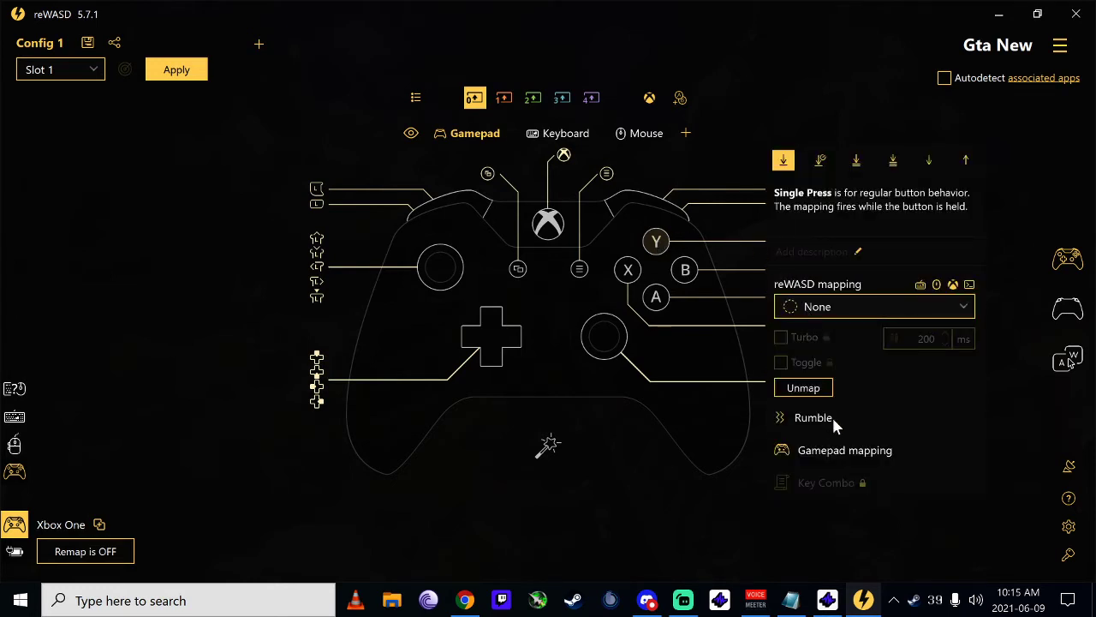
pyautogui.click(844, 450)
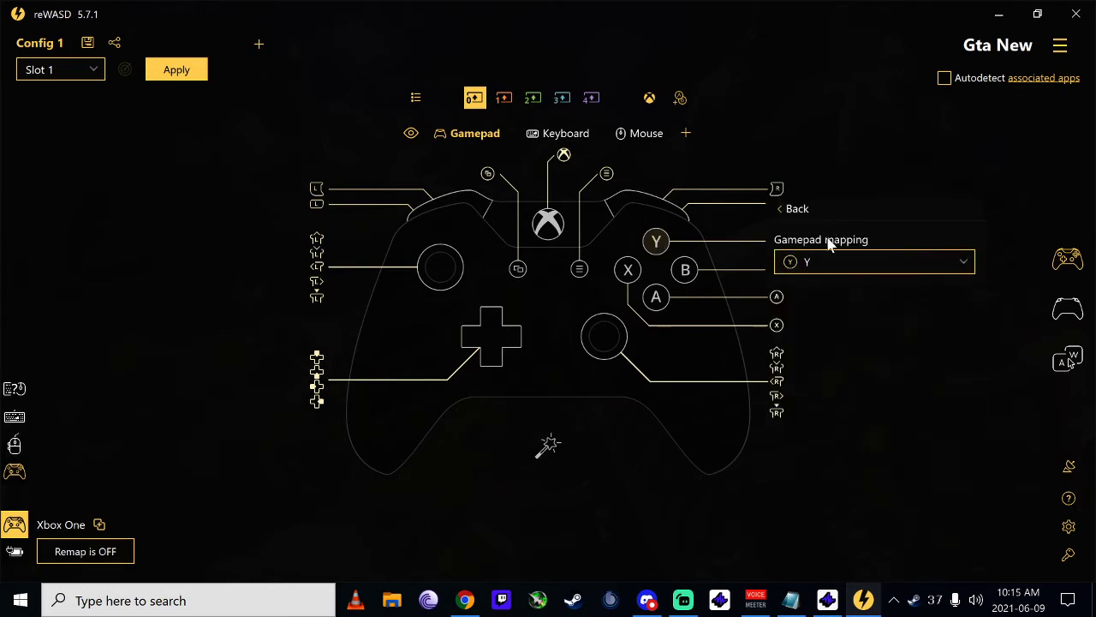
pyautogui.click(873, 261)
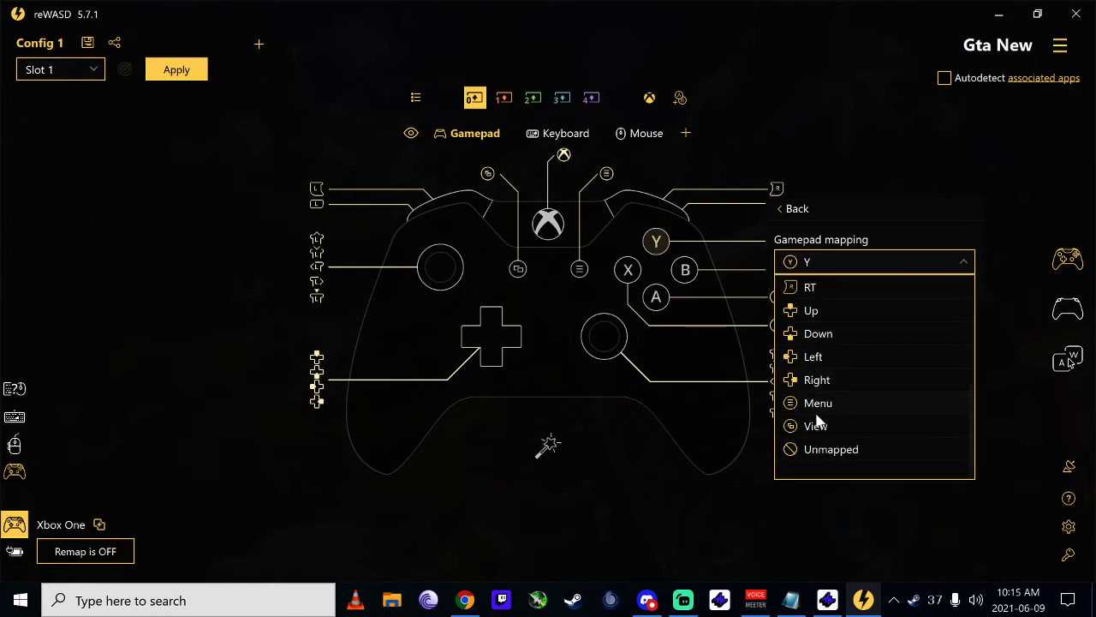
pyautogui.click(830, 449)
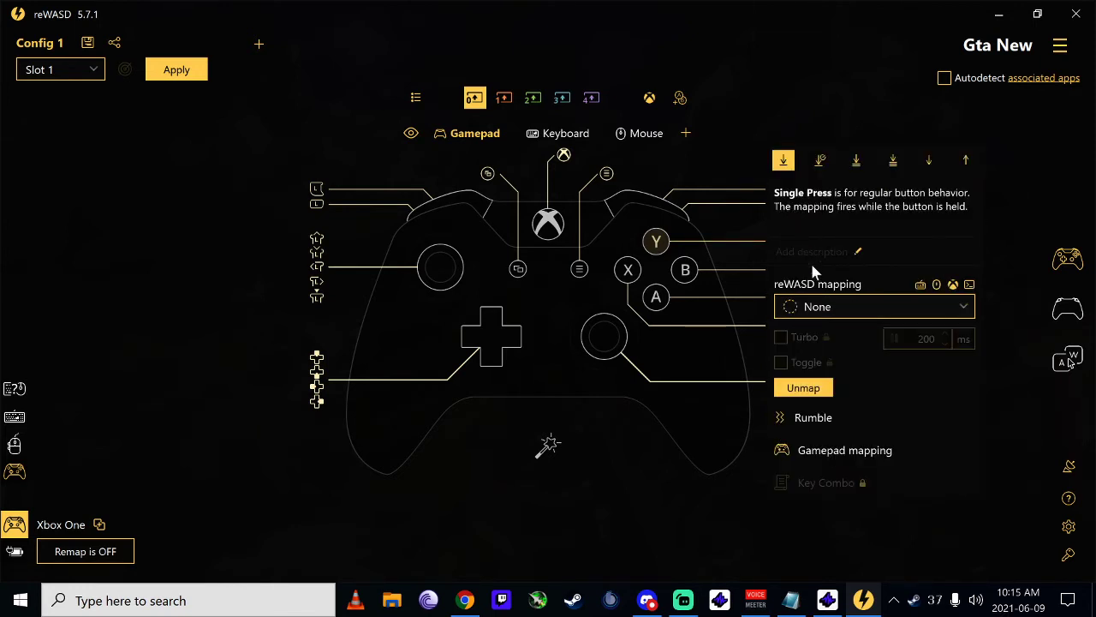
pyautogui.click(874, 306)
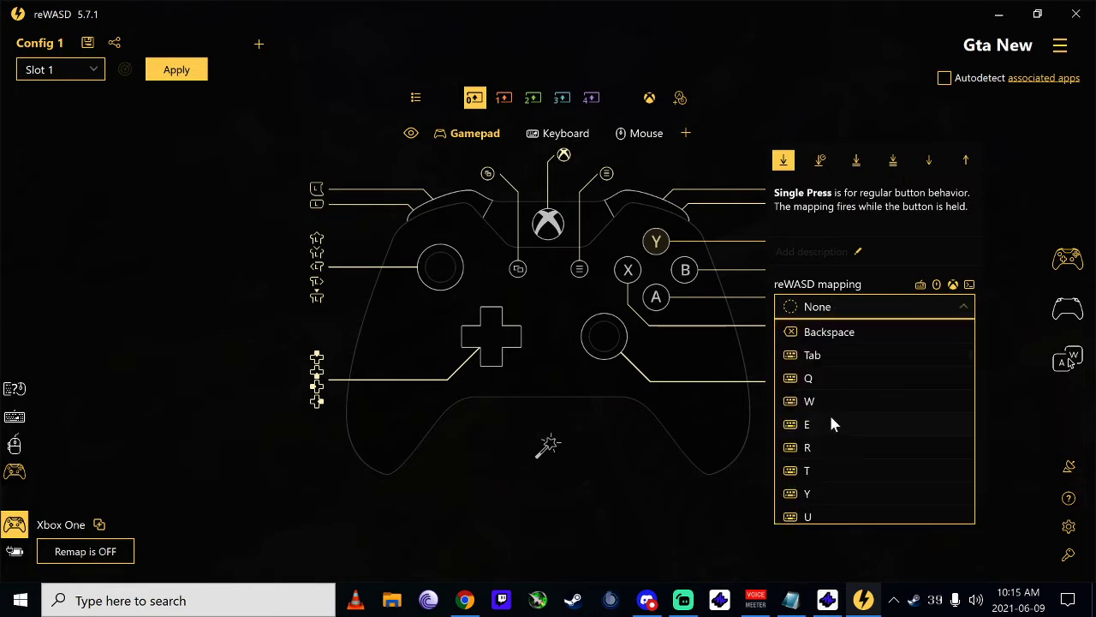
pyautogui.scroll(-3)
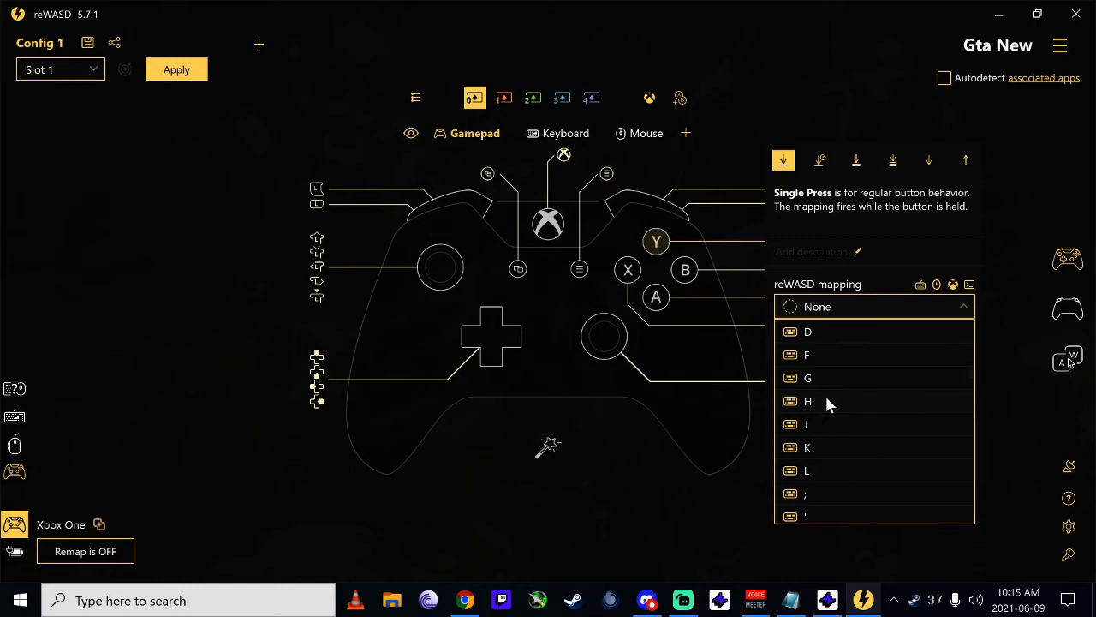
pyautogui.click(806, 355)
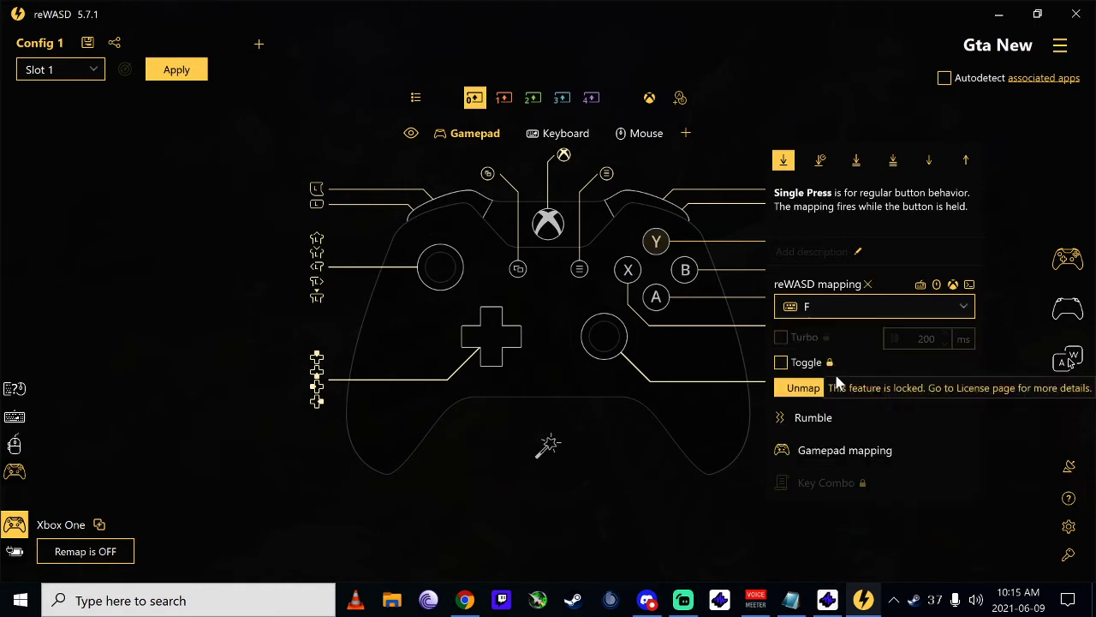
pyautogui.moveTo(732, 223)
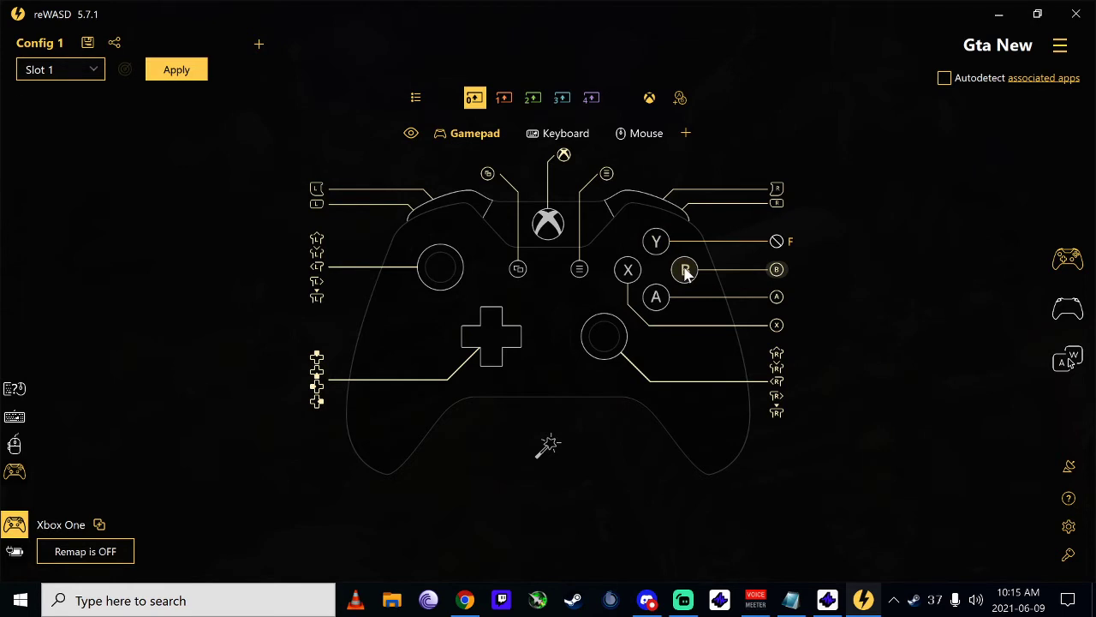
# Set the B button's gamepad mapping to Unmapped and assign it the X1 mouse button
pyautogui.click(684, 269)
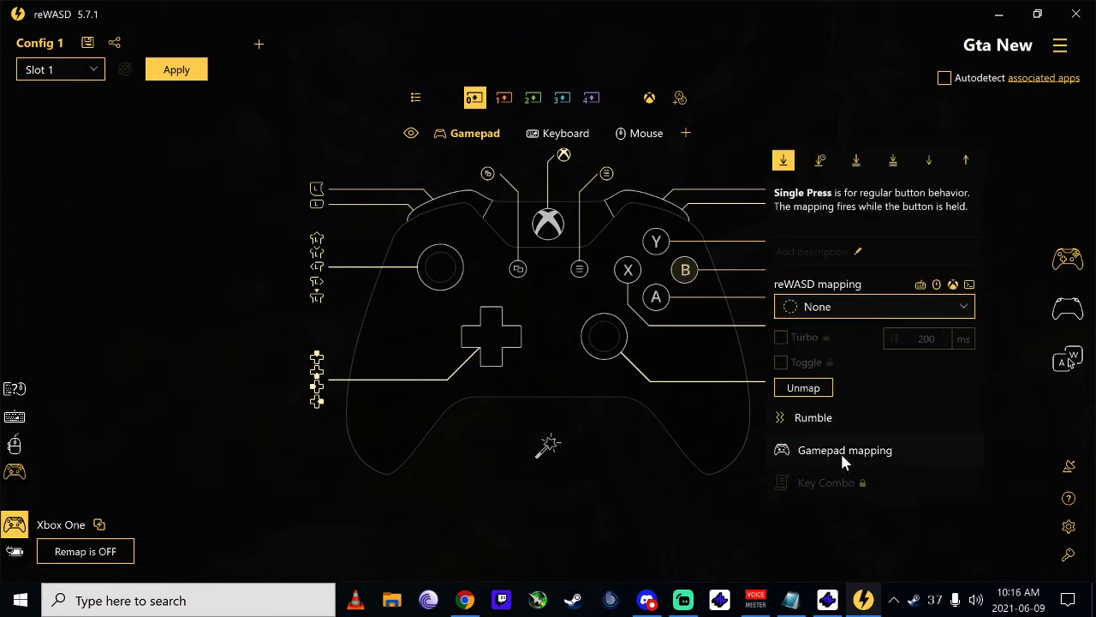
pyautogui.click(844, 450)
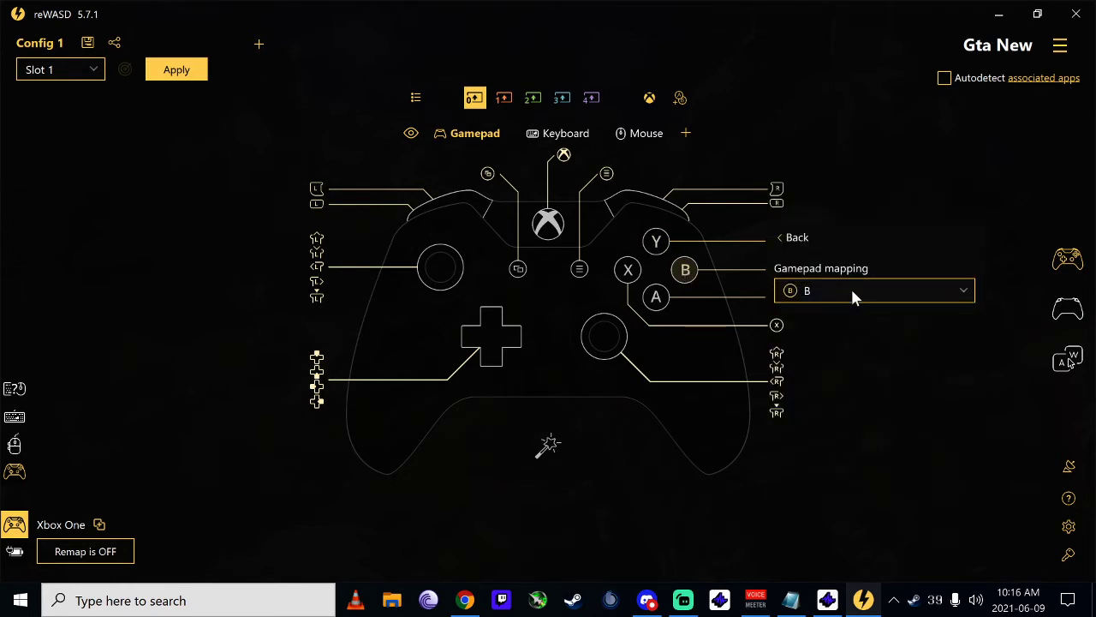
pyautogui.click(876, 268)
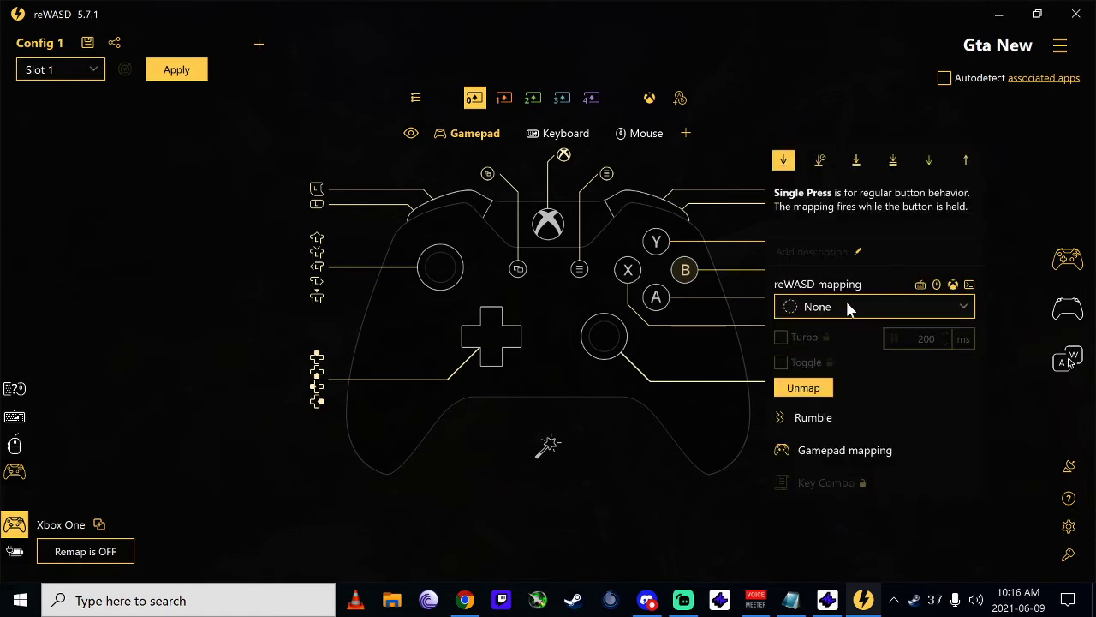
pyautogui.click(867, 306)
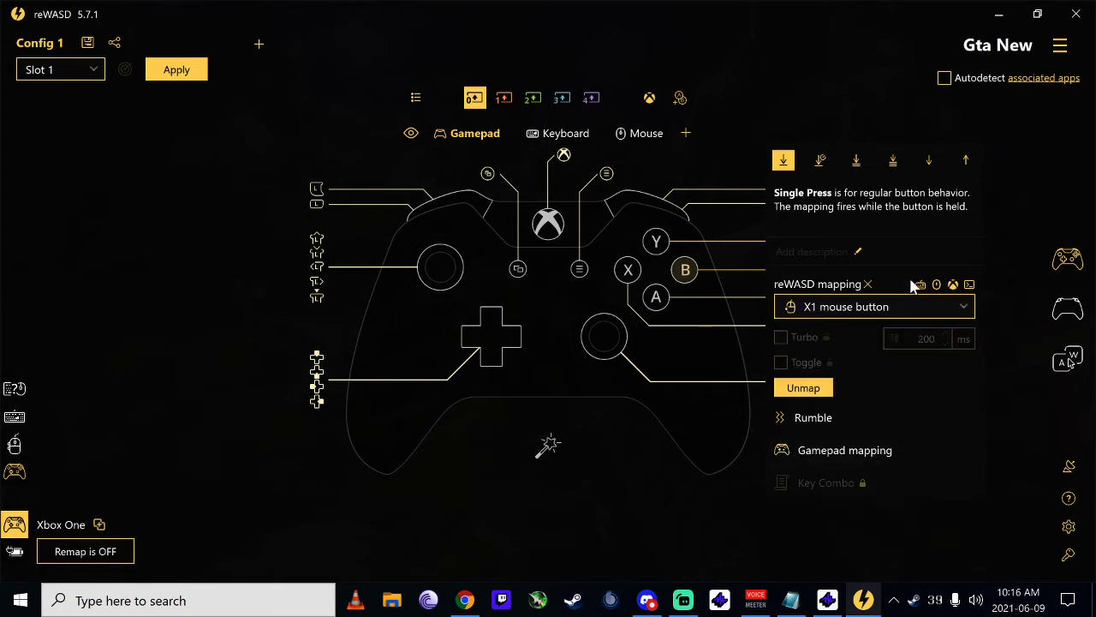
pyautogui.moveTo(981, 287)
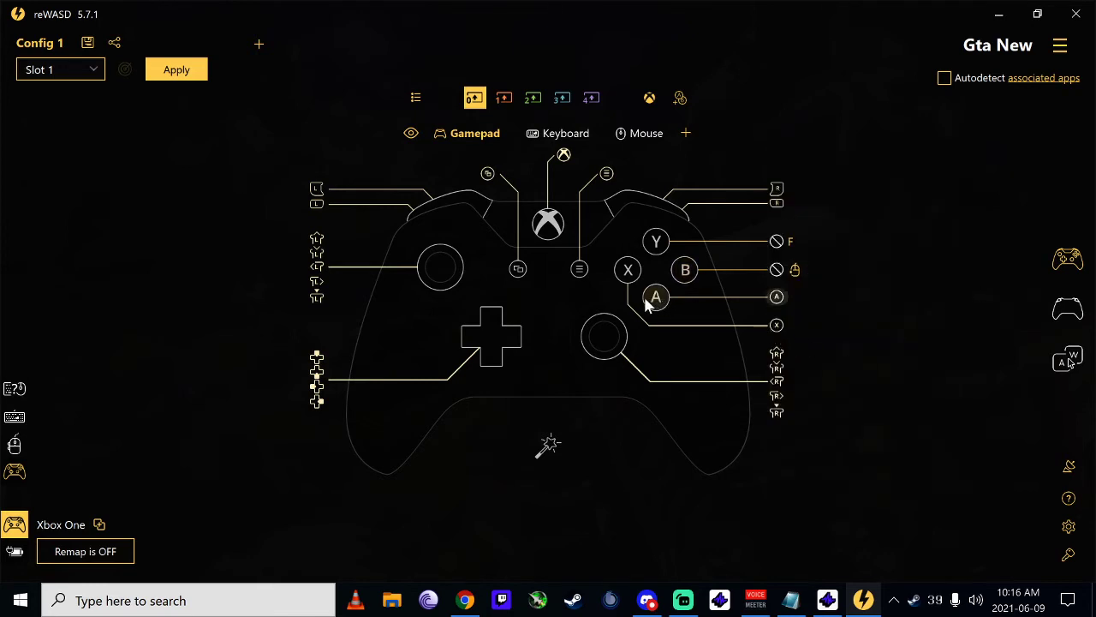
pyautogui.click(656, 297)
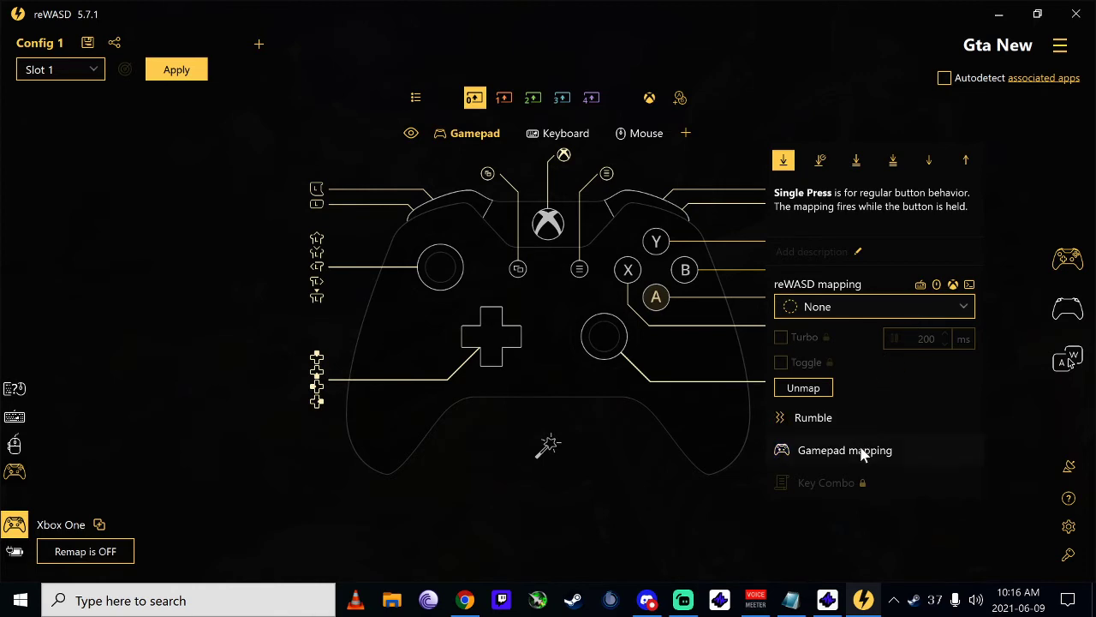
# Remove the A button's gamepad output and map it to the C key
pyautogui.click(844, 450)
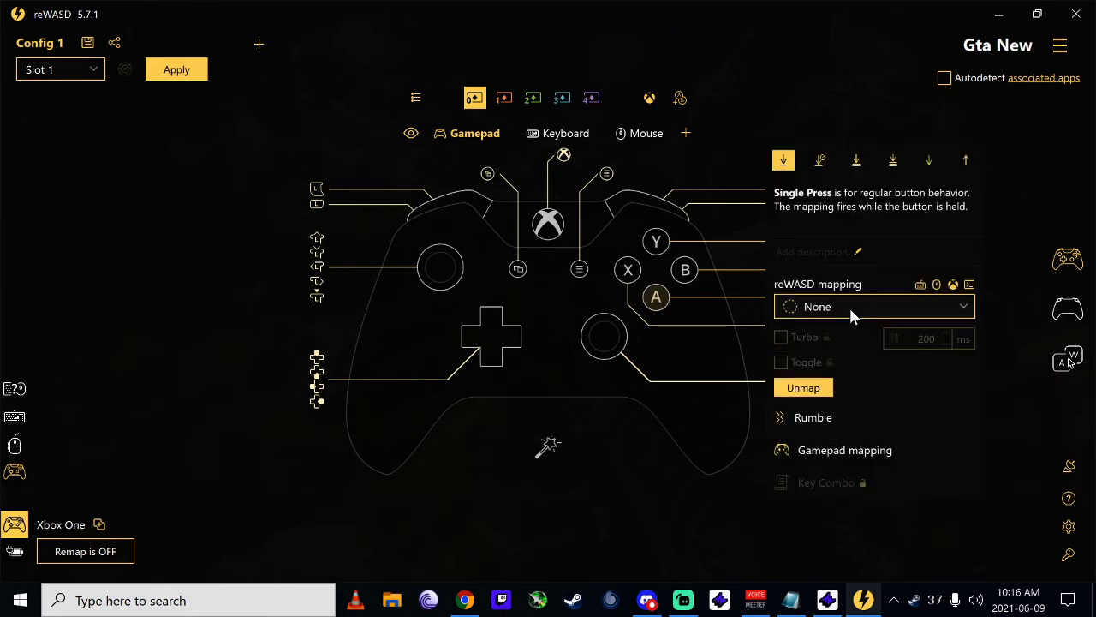
pyautogui.click(867, 307)
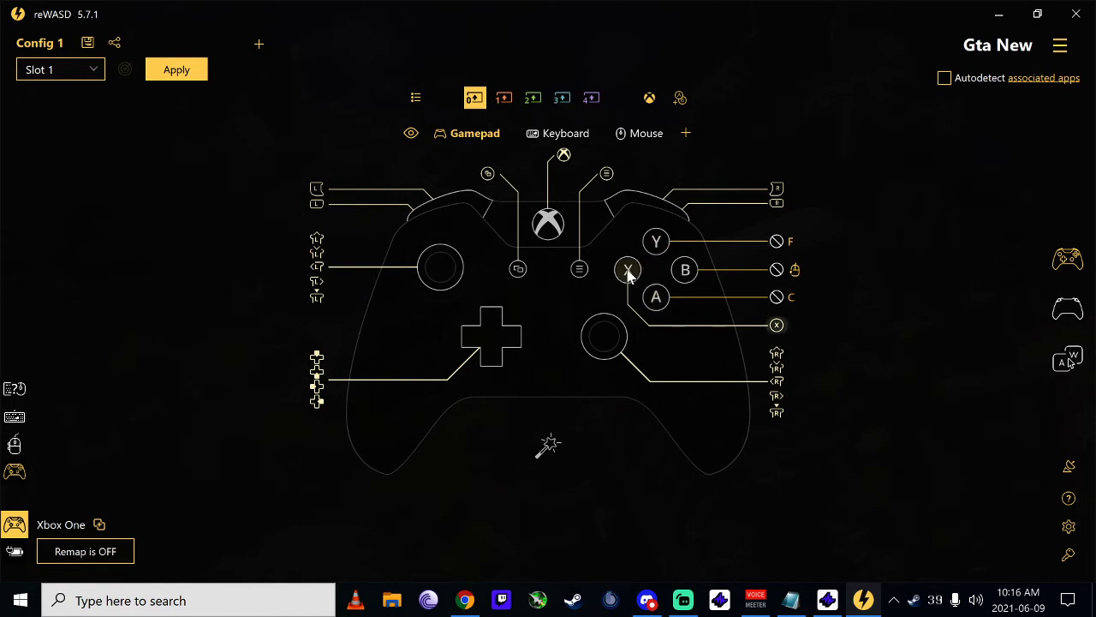
# Assign the 6 key to the X button and set its gamepad mapping to Unmapped
pyautogui.click(628, 270)
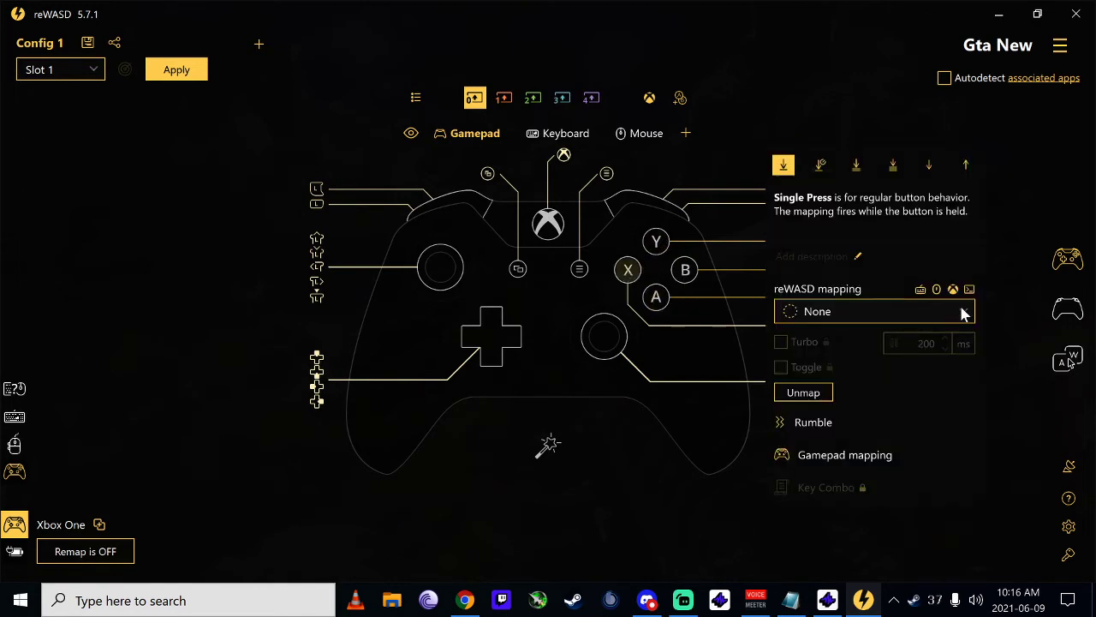
pyautogui.click(873, 311)
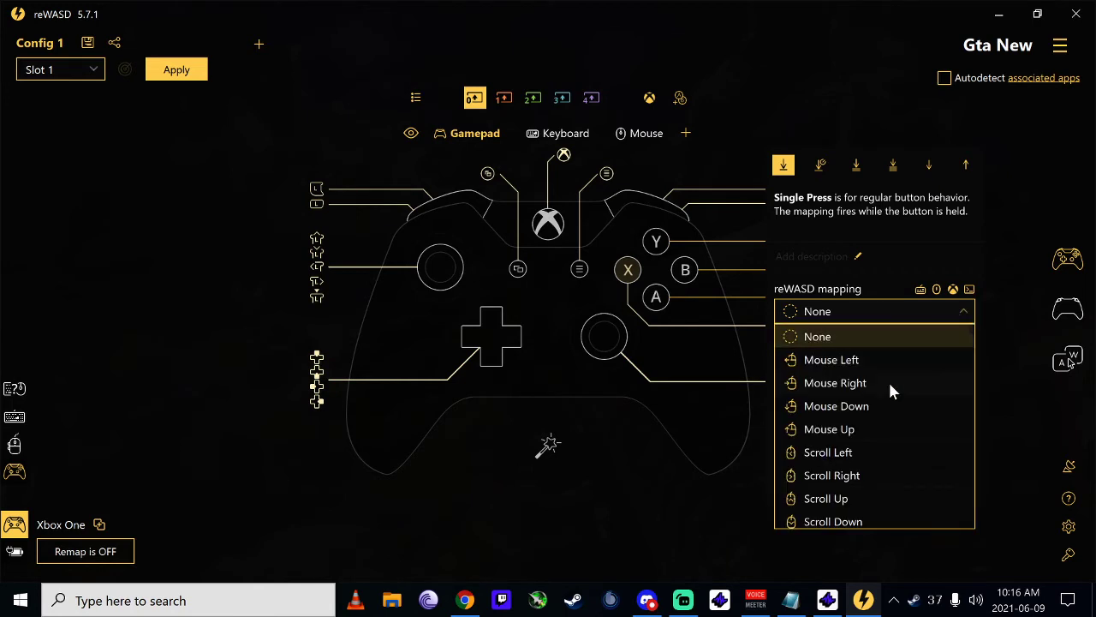
pyautogui.scroll(-3)
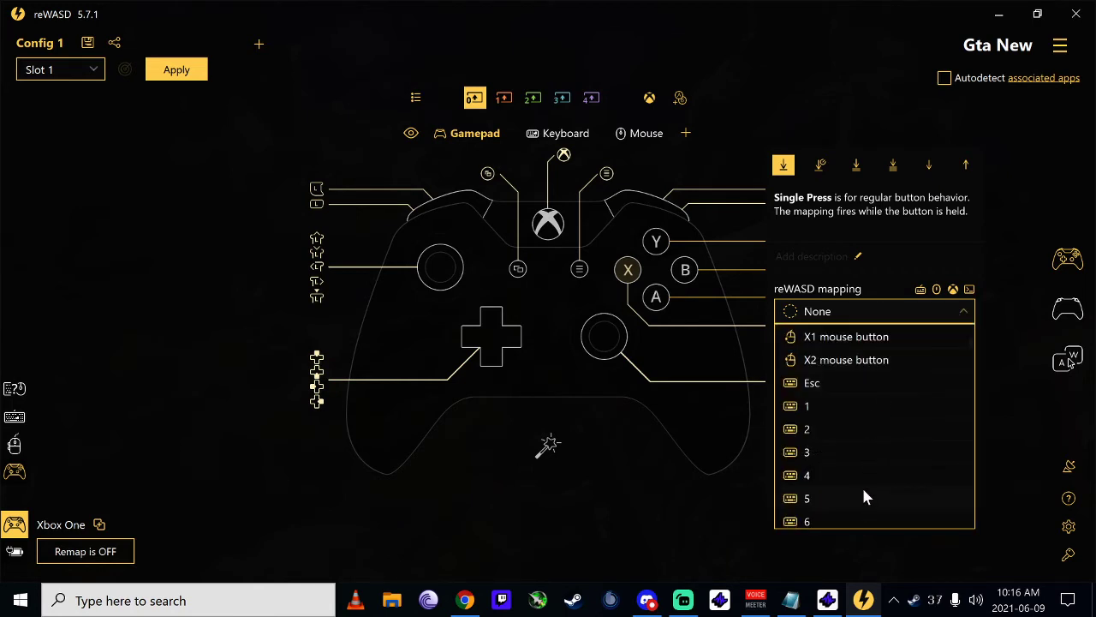
pyautogui.click(807, 521)
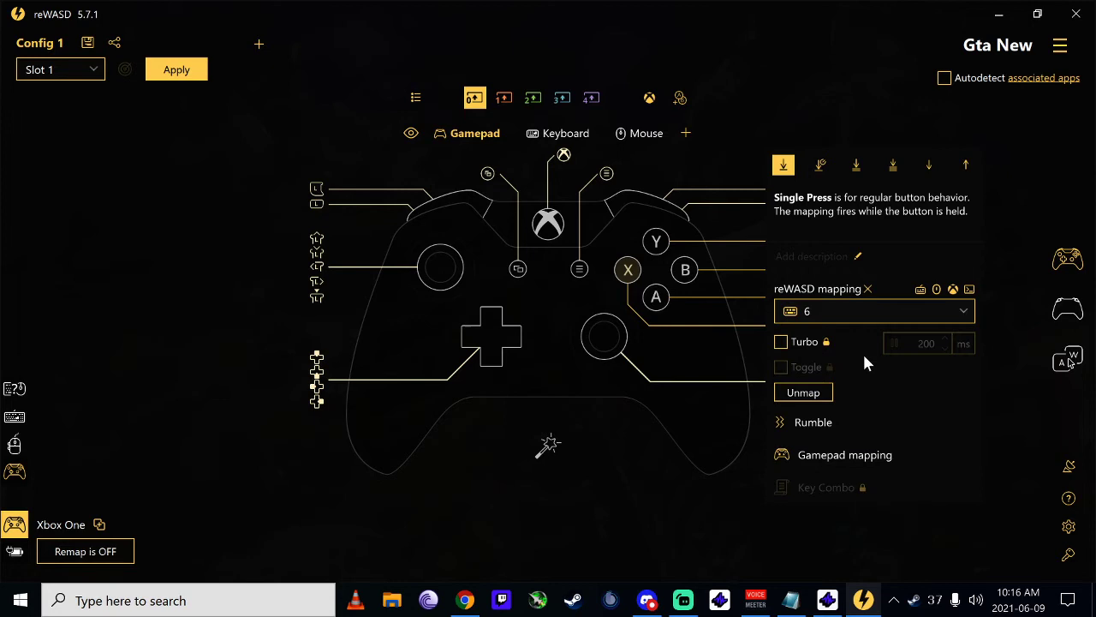
pyautogui.click(844, 454)
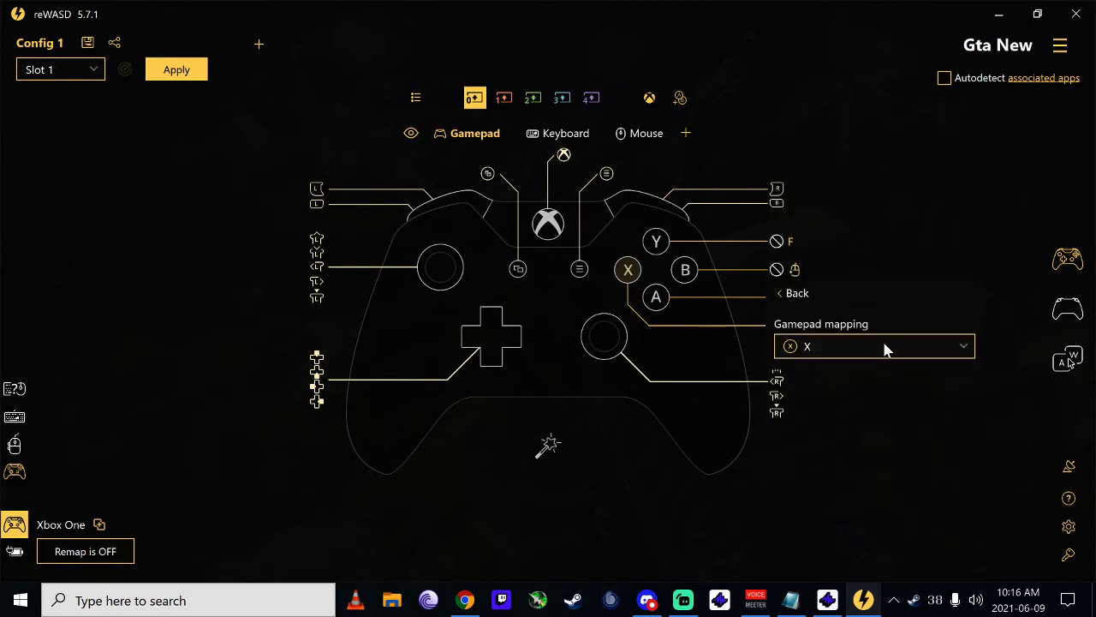
pyautogui.click(874, 346)
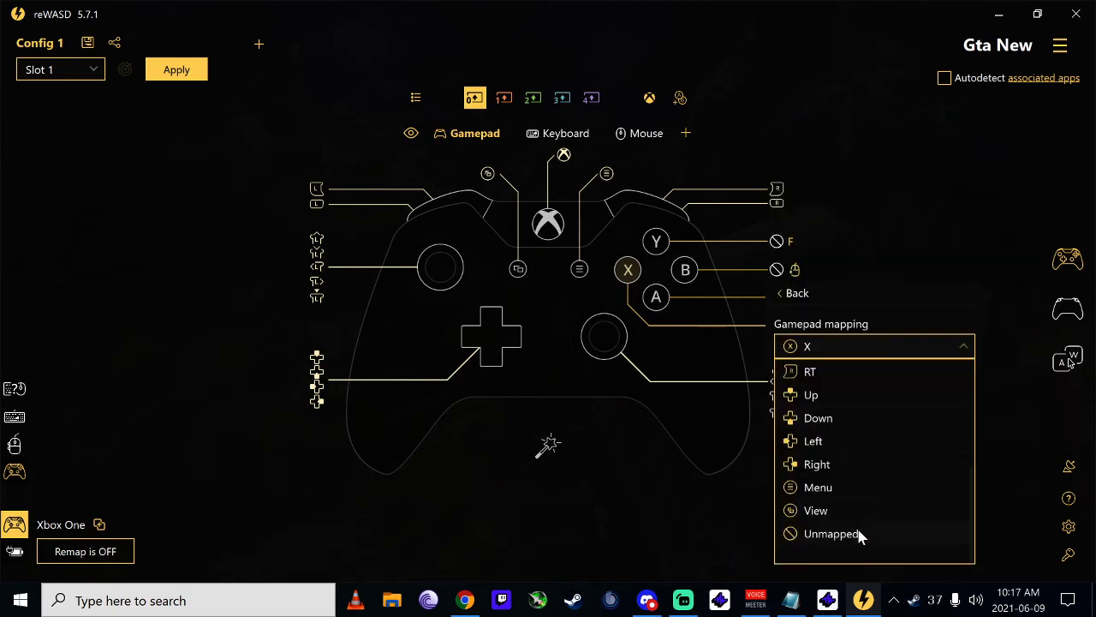
pyautogui.click(832, 533)
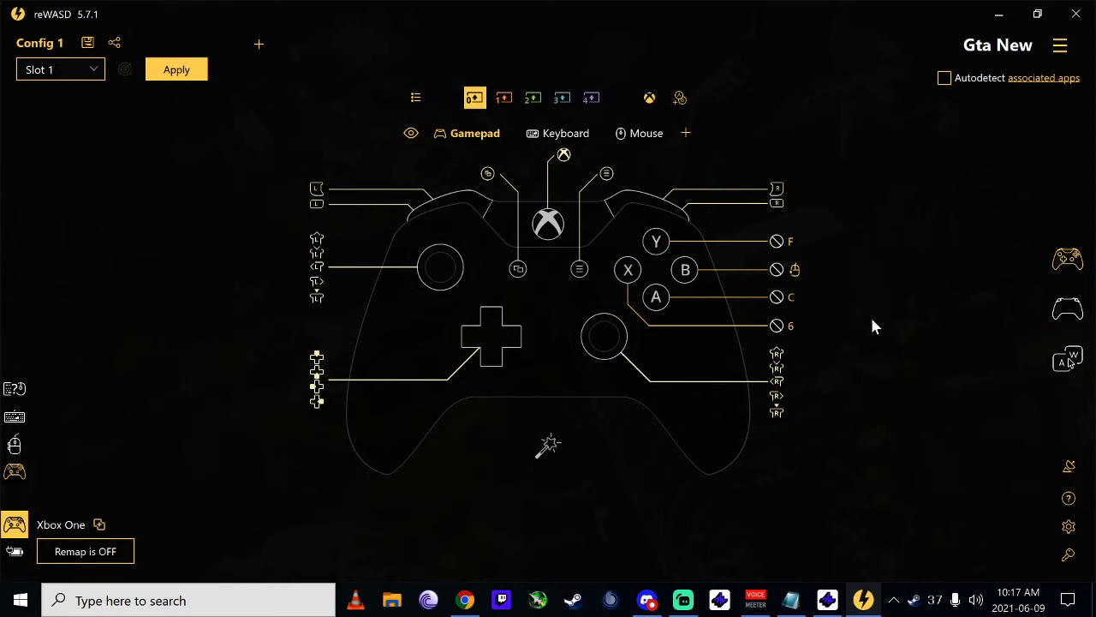
pyautogui.moveTo(491, 325)
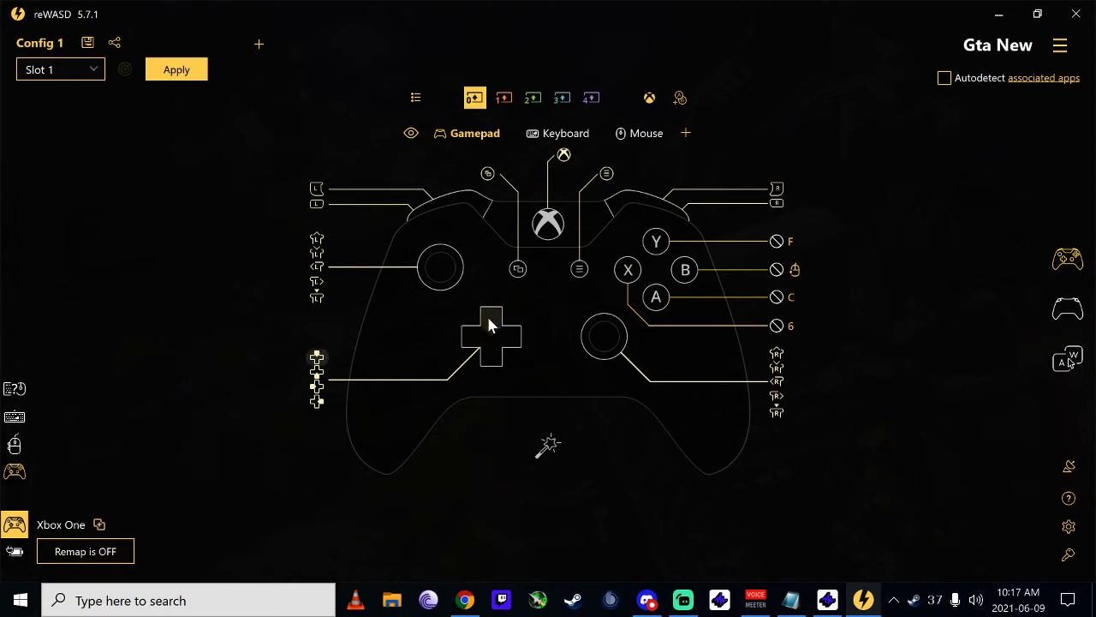
# Map D-pad Up to the Tab key, leaving its own gamepad output unmapped
pyautogui.click(490, 334)
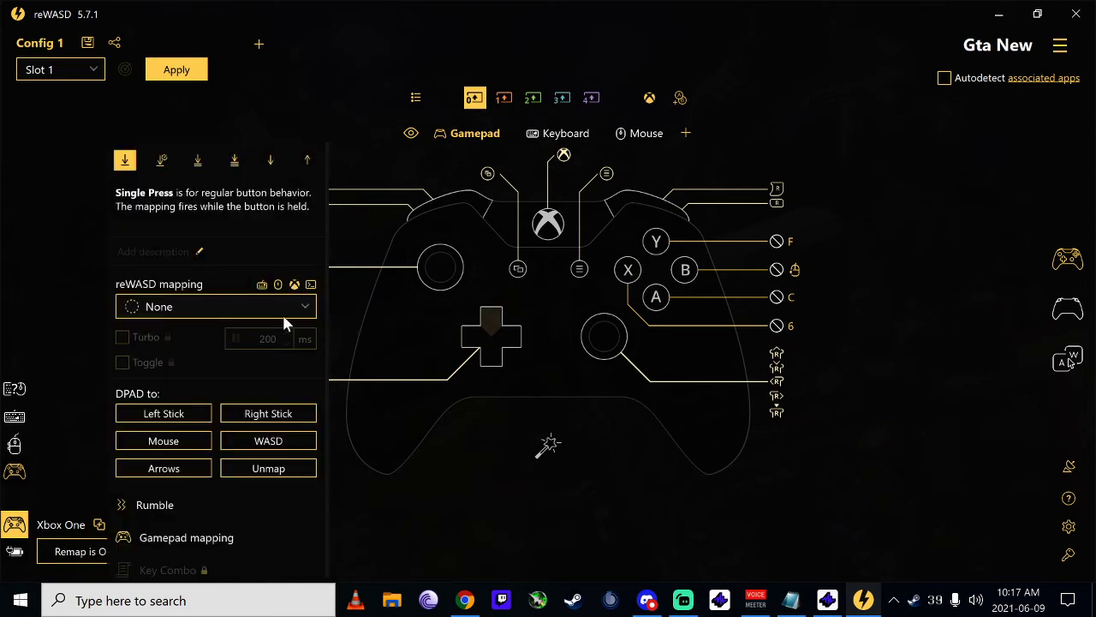
pyautogui.click(214, 306)
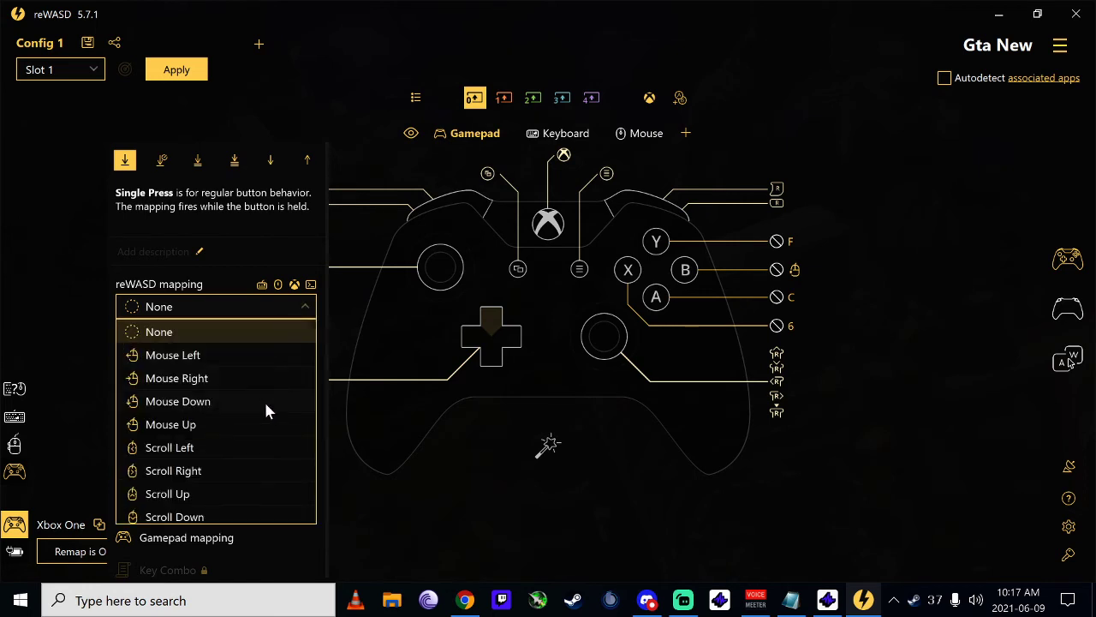
pyautogui.moveTo(264, 426)
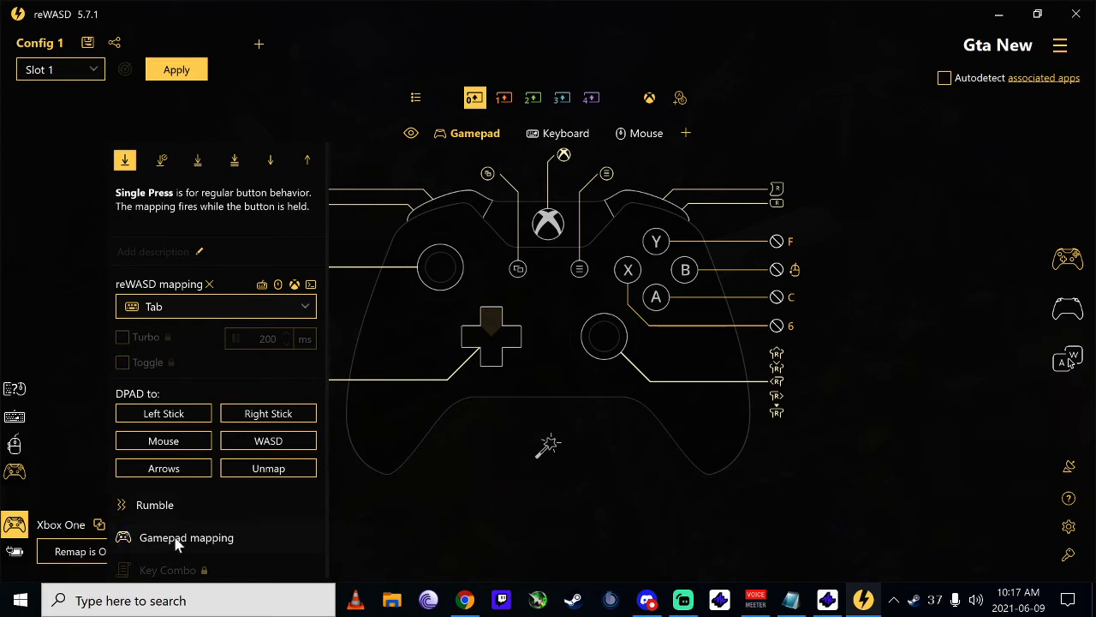
pyautogui.click(186, 537)
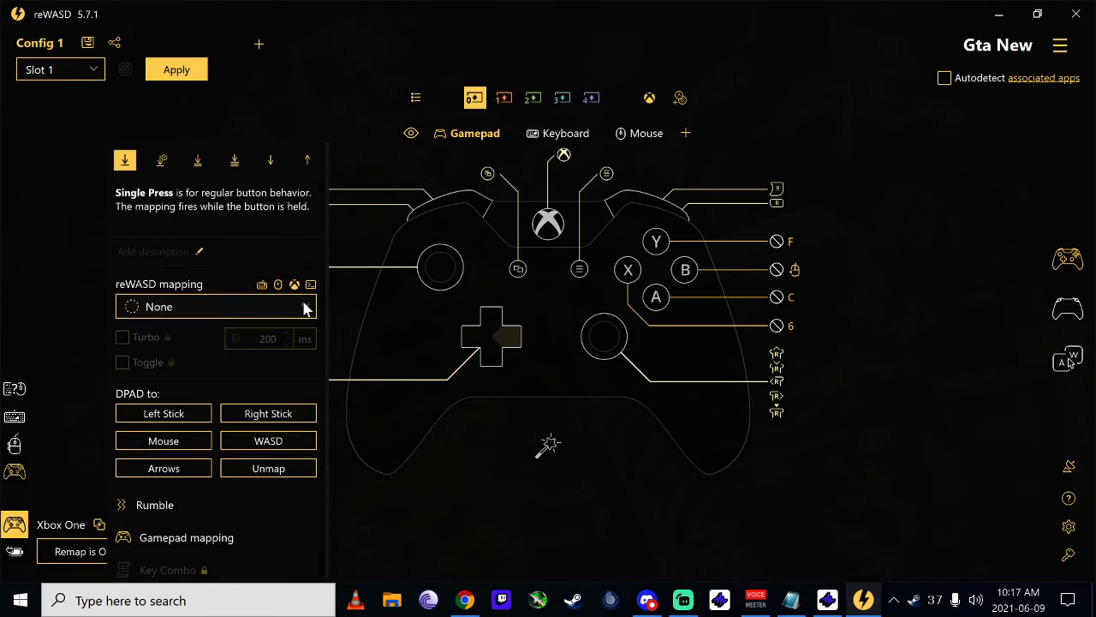
pyautogui.click(214, 306)
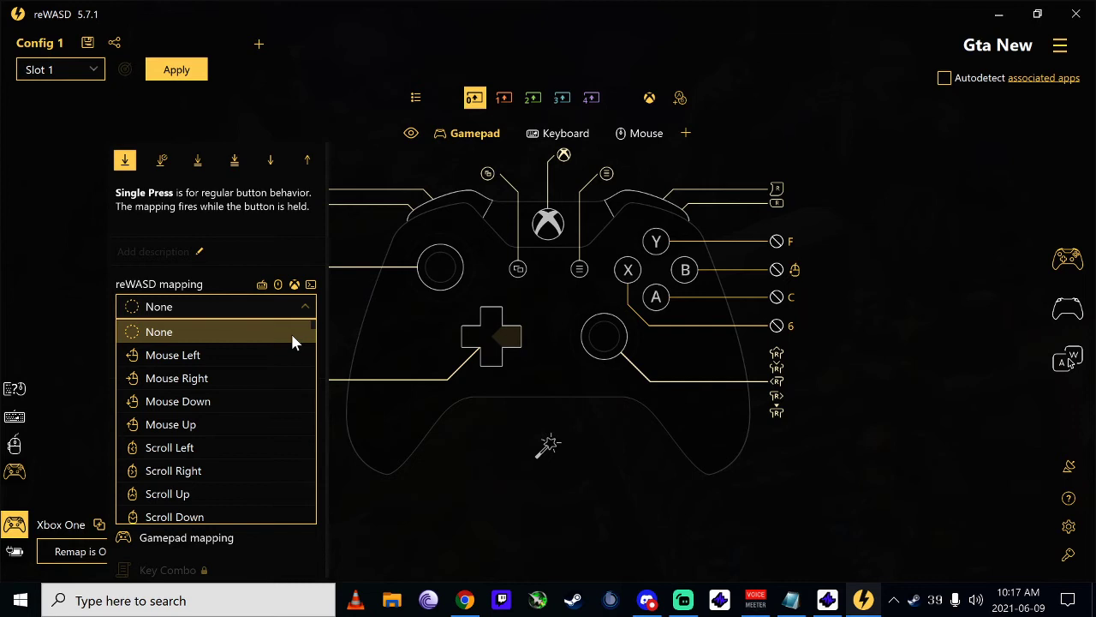
pyautogui.click(158, 331)
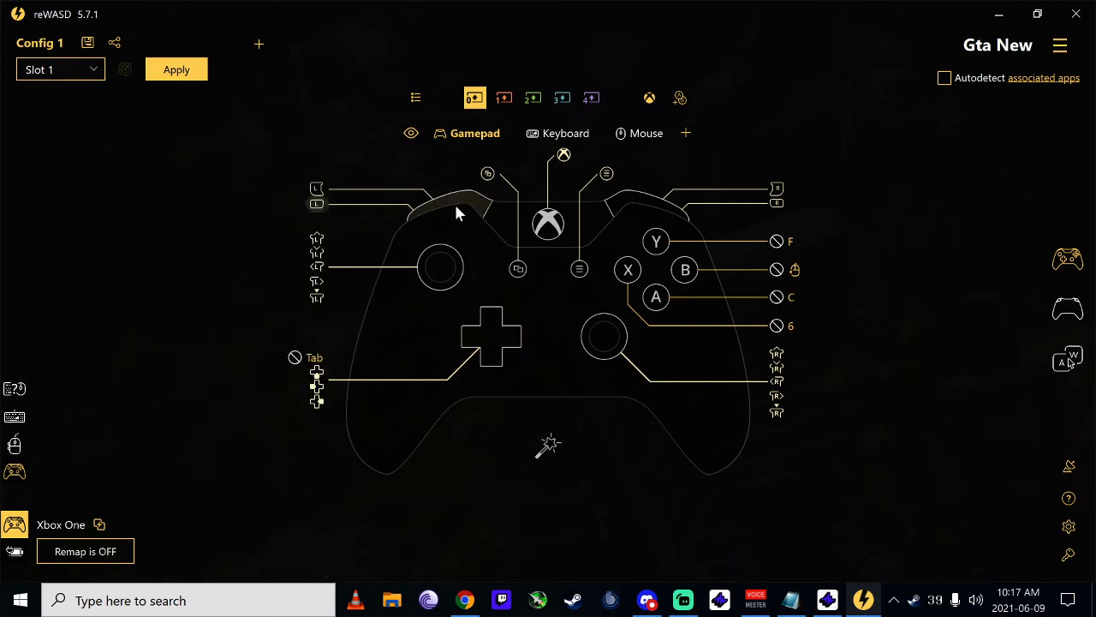
# Assign LB the X keyboard key, with its gamepad button output left unmapped
pyautogui.click(454, 205)
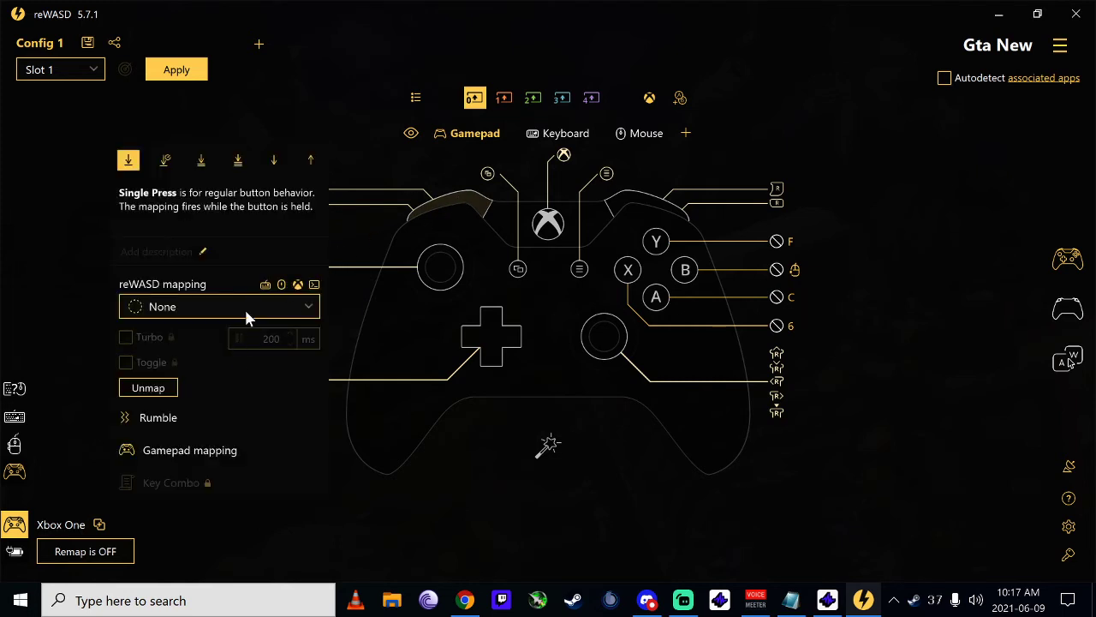
pyautogui.click(189, 449)
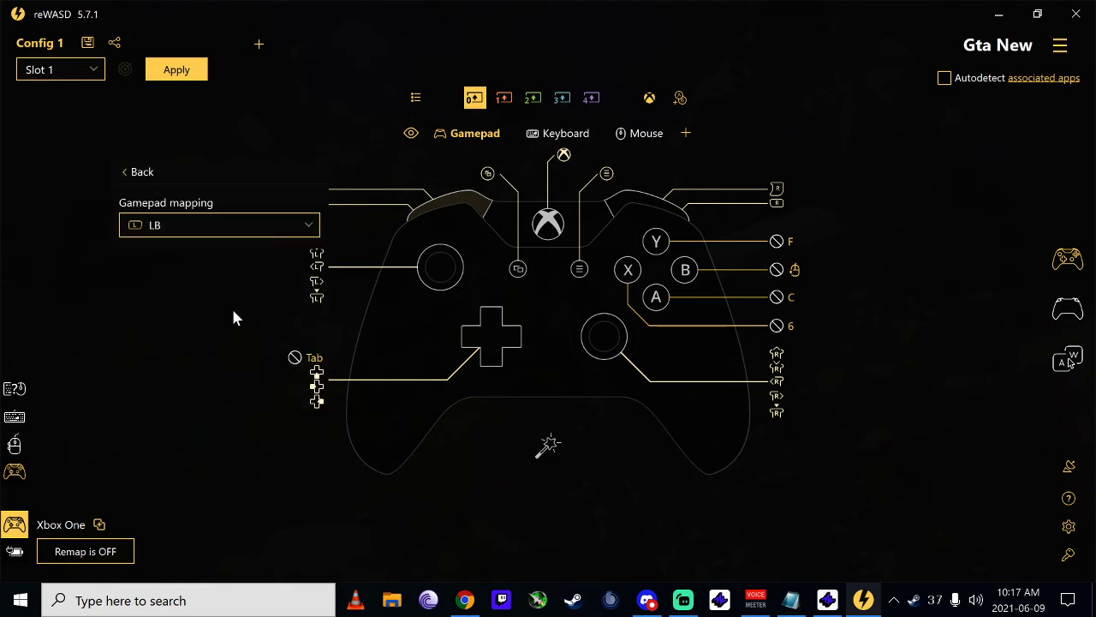
pyautogui.click(219, 224)
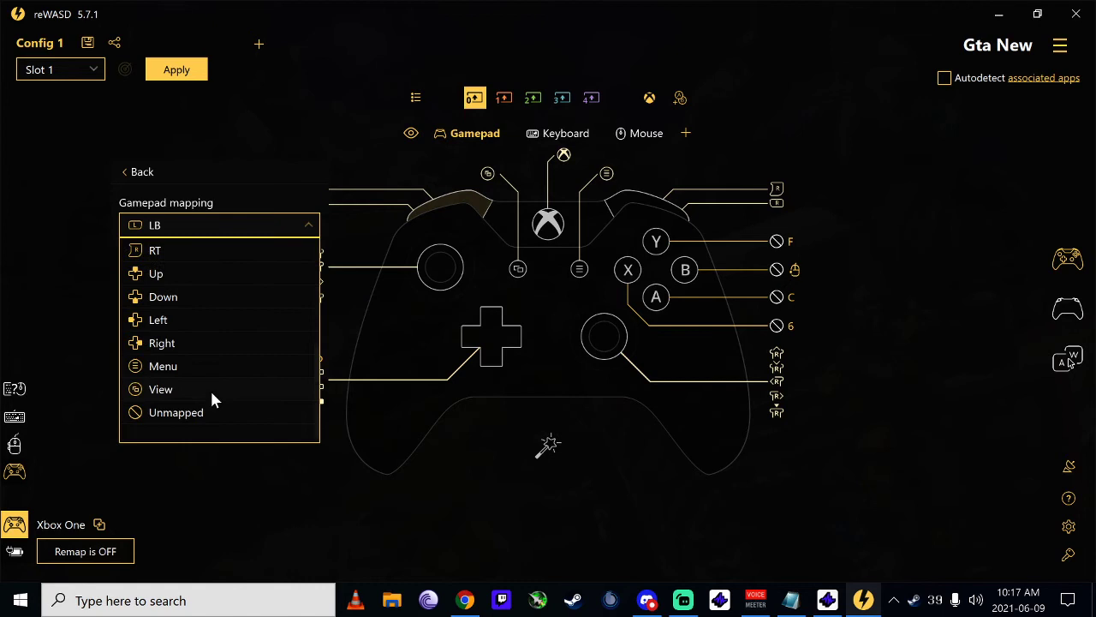
pyautogui.click(176, 412)
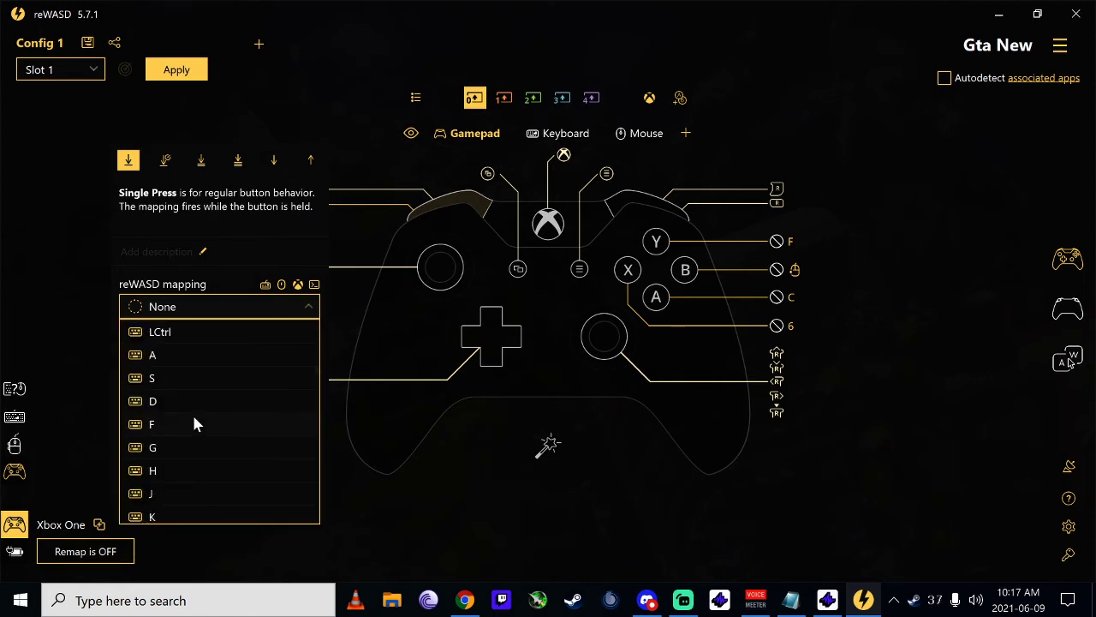
pyautogui.scroll(-3)
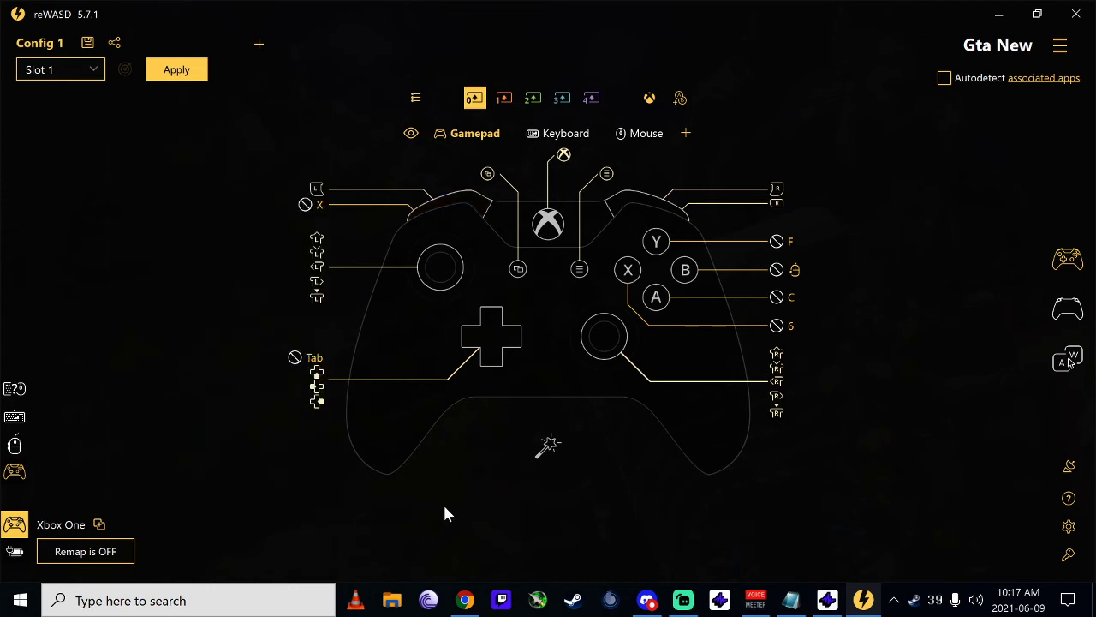
pyautogui.moveTo(452, 507)
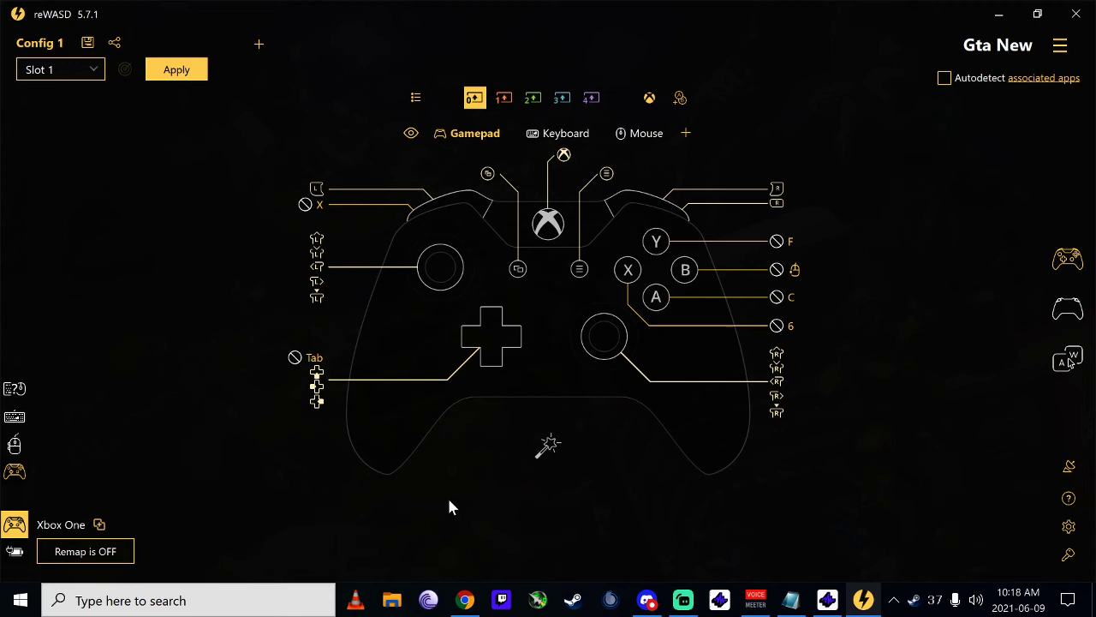
pyautogui.moveTo(484, 454)
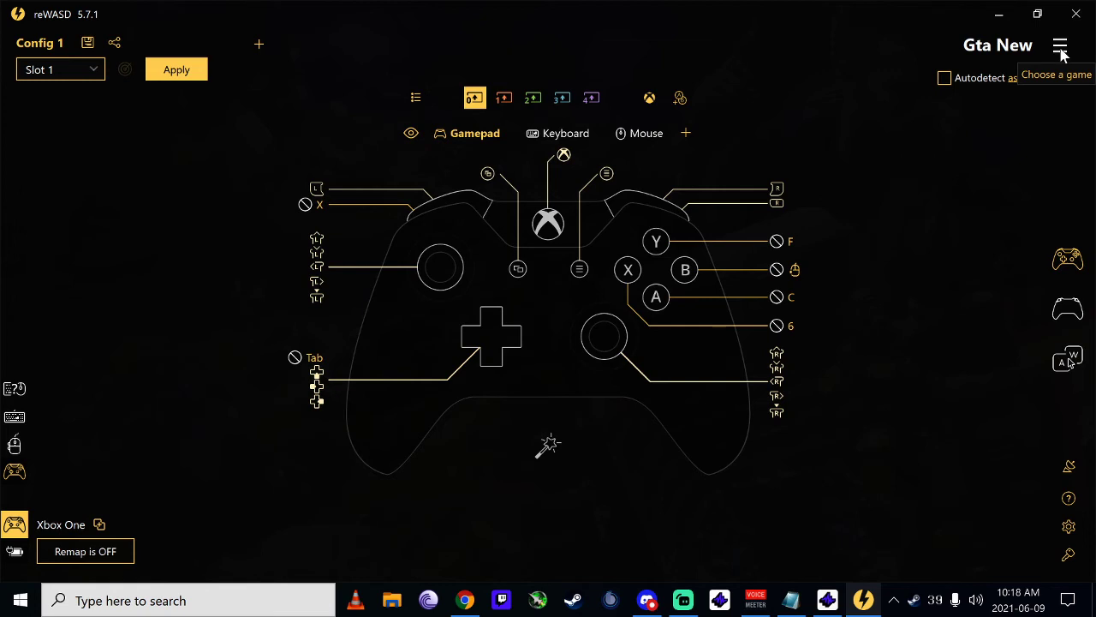
pyautogui.moveTo(1050, 71)
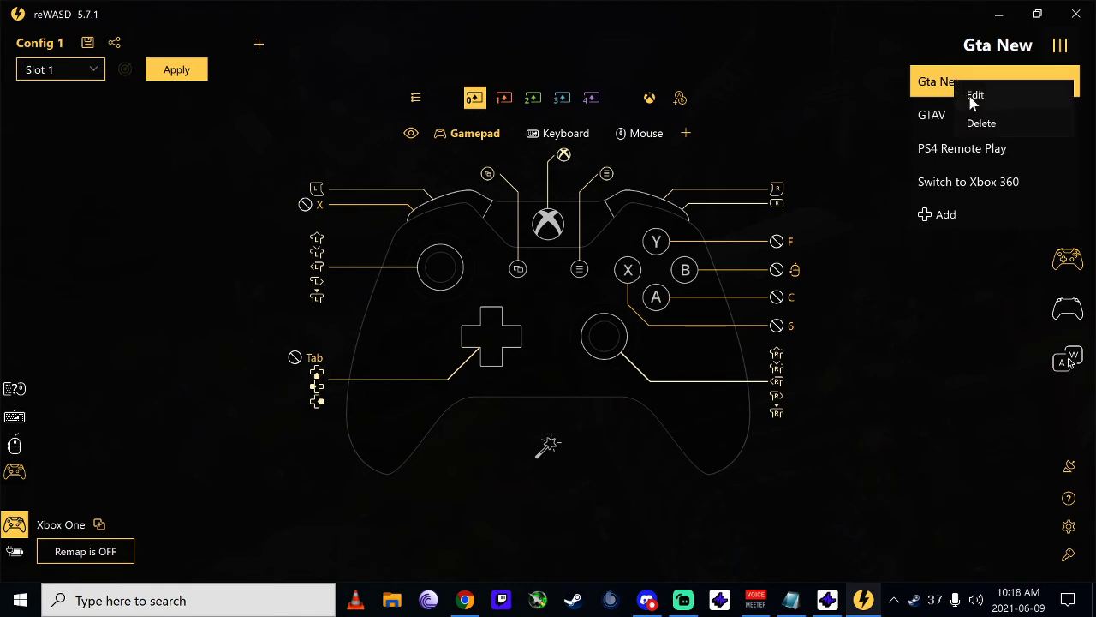
pyautogui.click(975, 94)
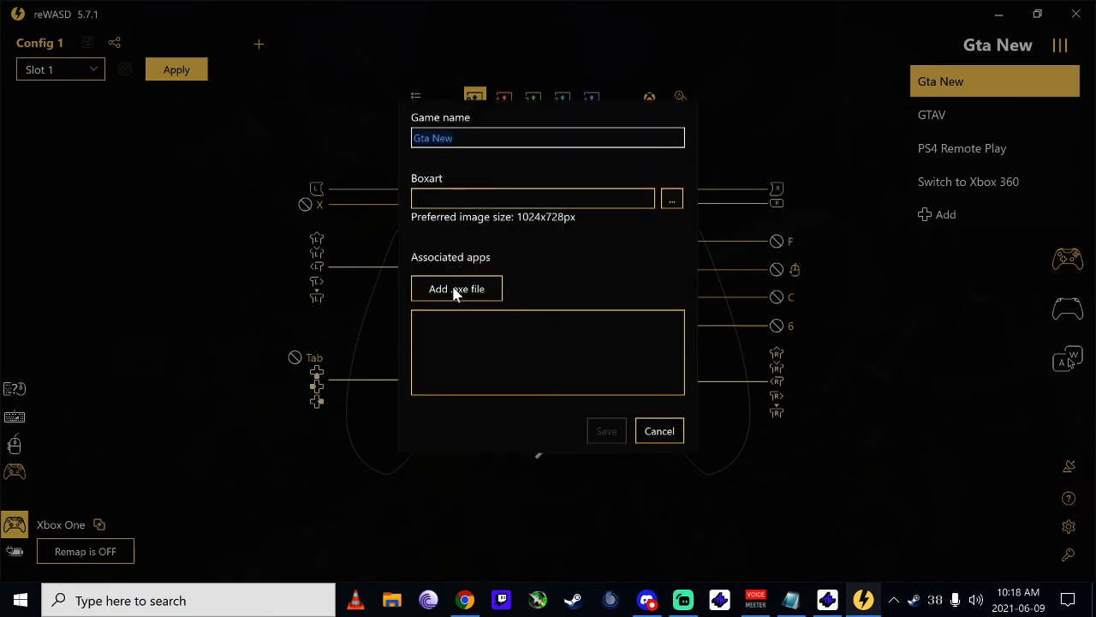
pyautogui.click(456, 289)
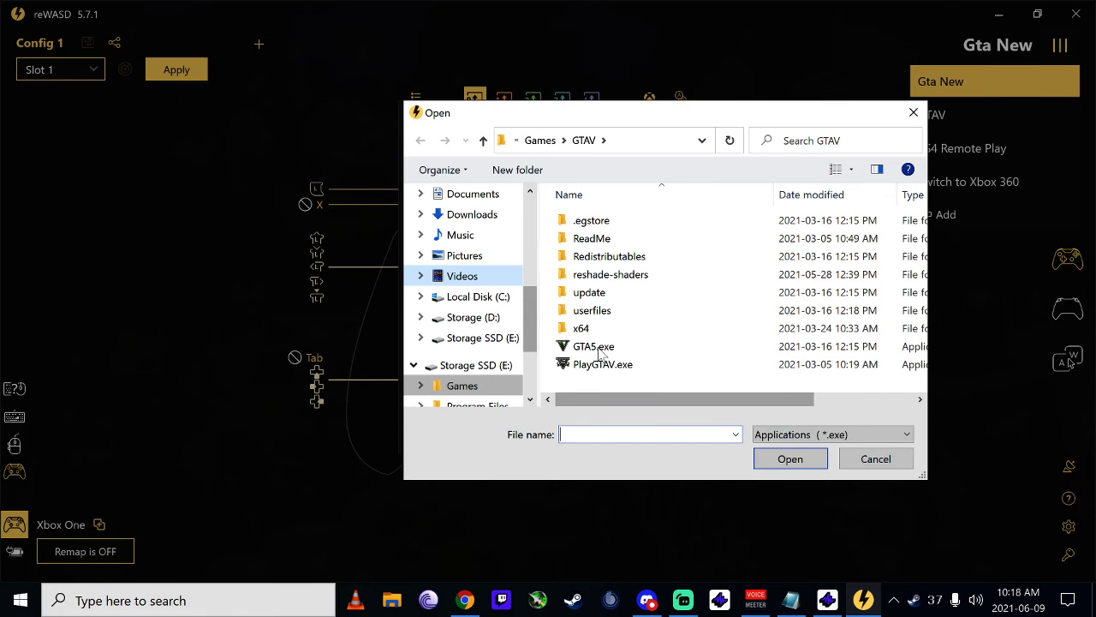
pyautogui.click(592, 346)
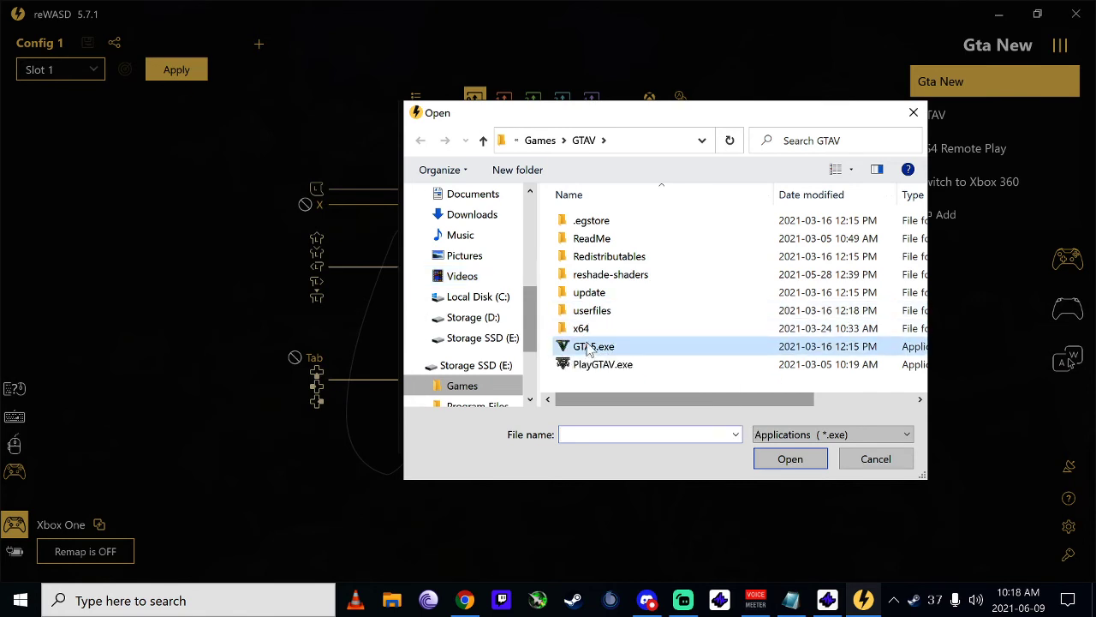
pyautogui.moveTo(594, 346)
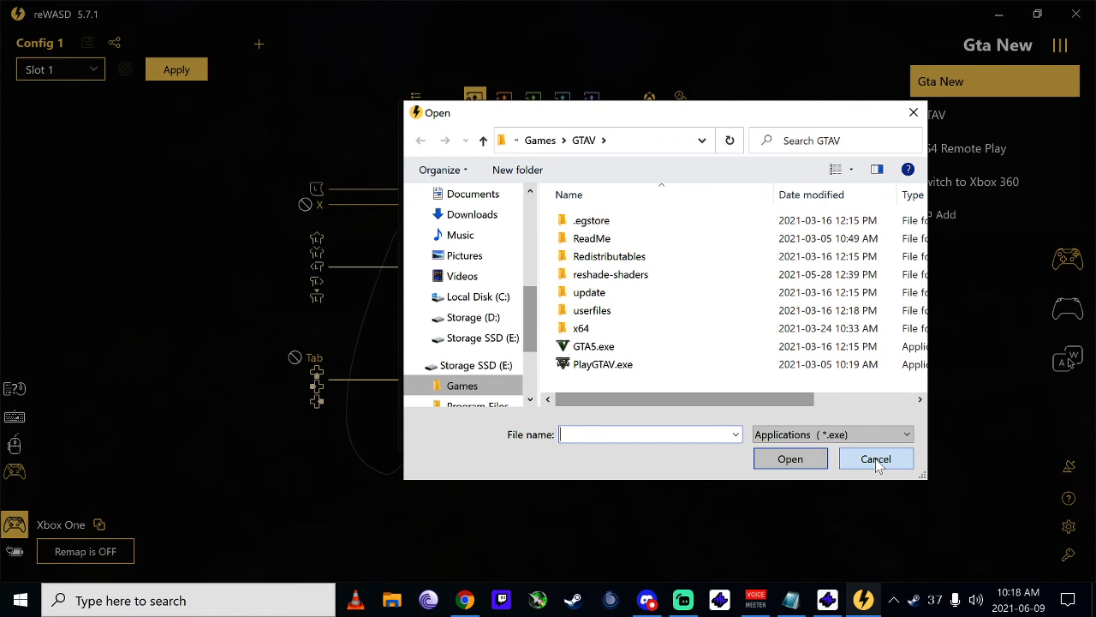
pyautogui.click(876, 458)
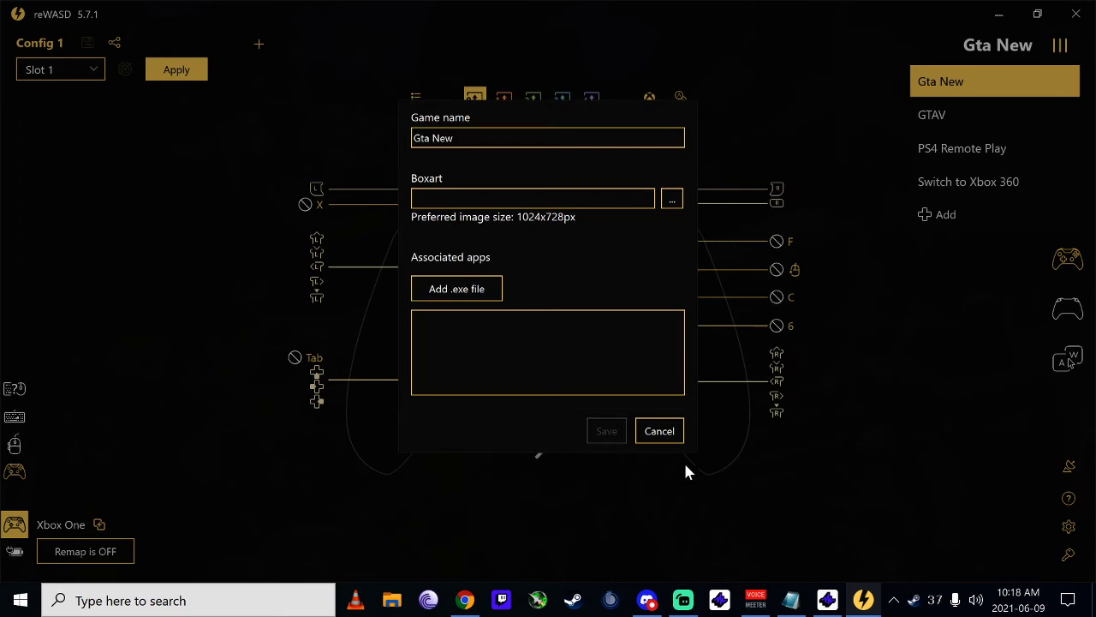
pyautogui.click(659, 430)
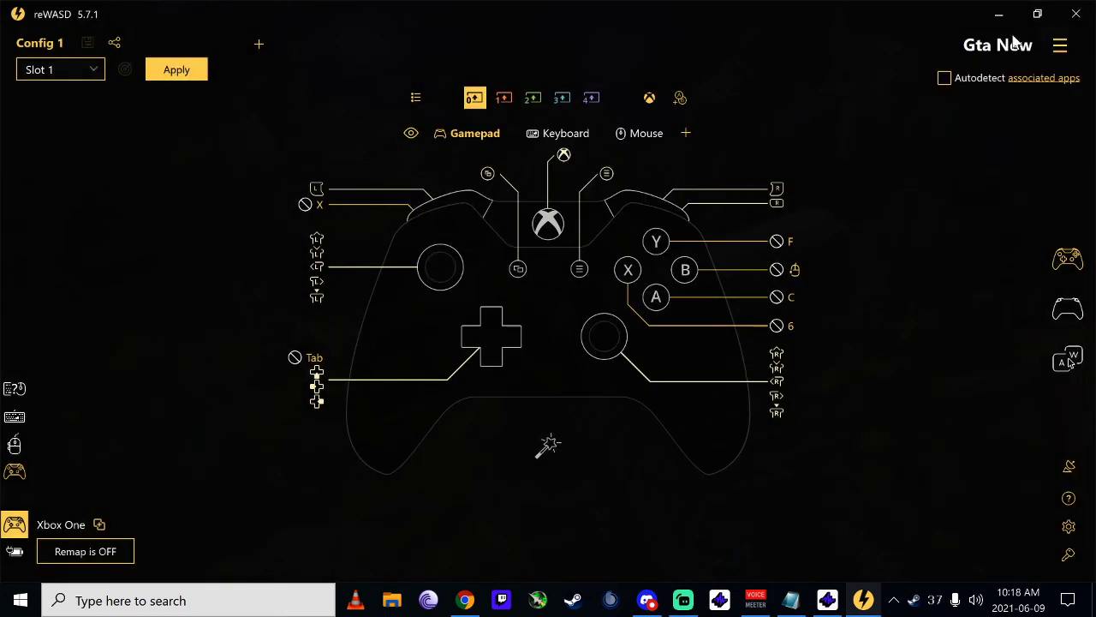
# Apply Gta New Config 1 to Slot 1 and confirm Remap is ON
pyautogui.click(177, 69)
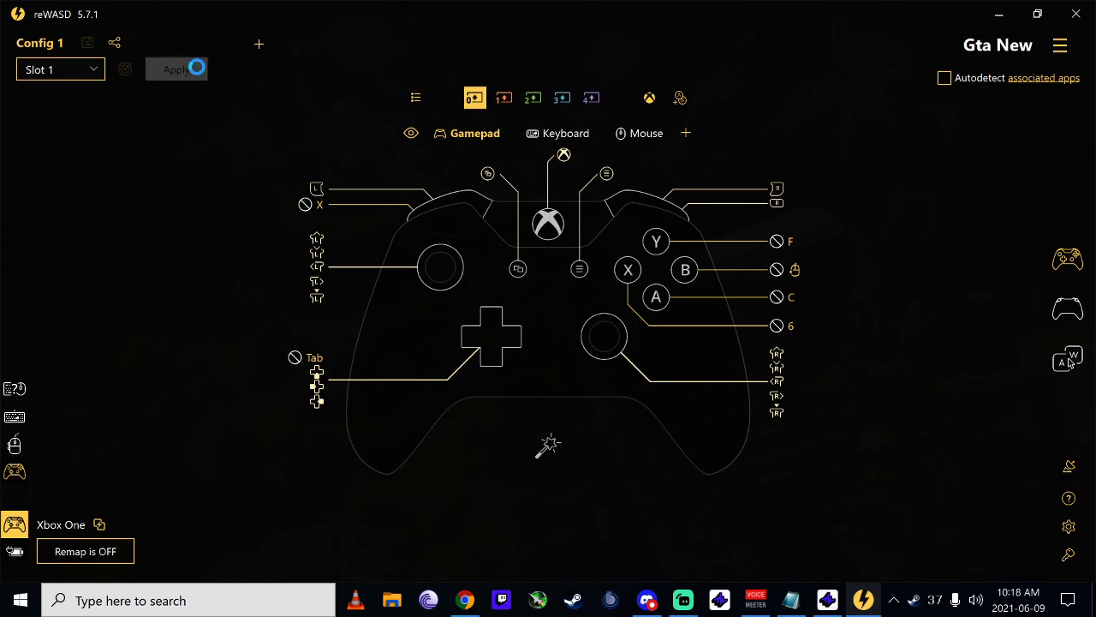
pyautogui.click(176, 69)
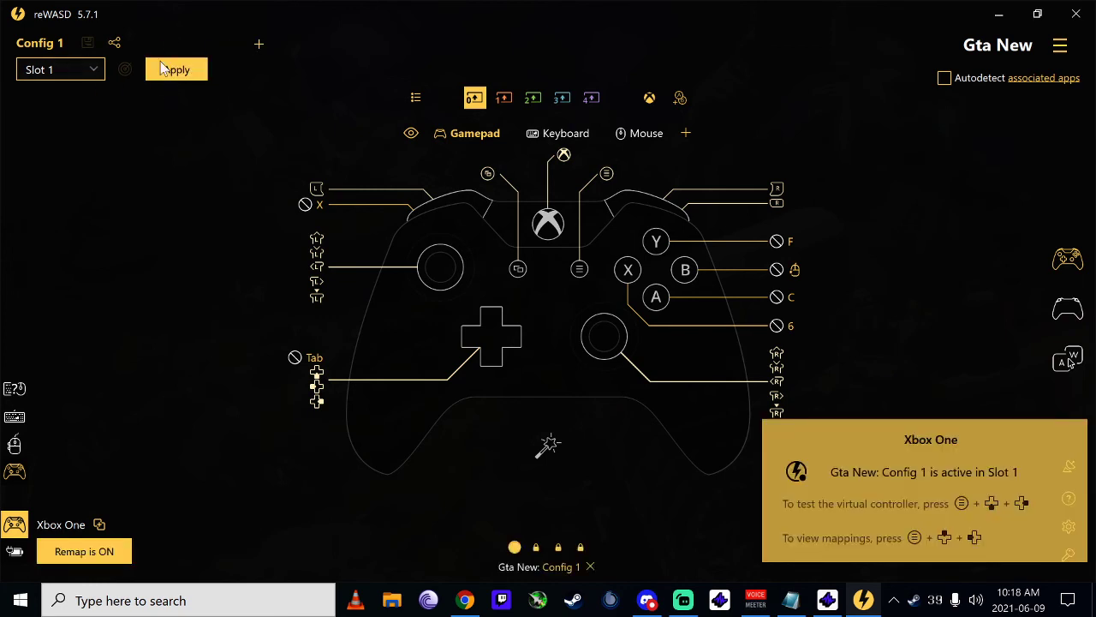
pyautogui.moveTo(406, 237)
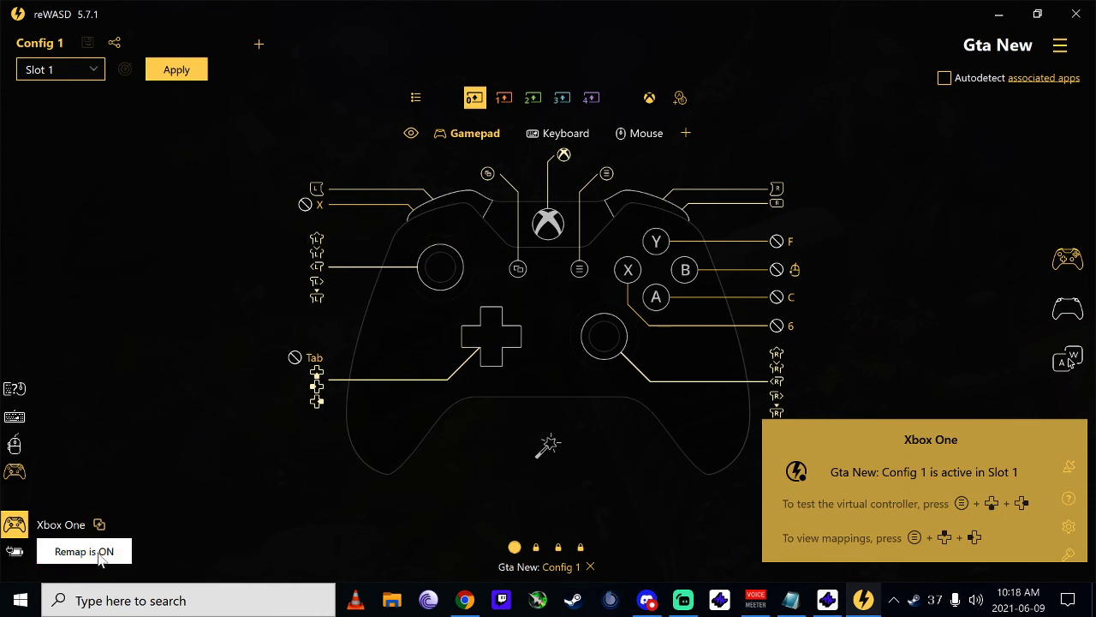
pyautogui.click(83, 551)
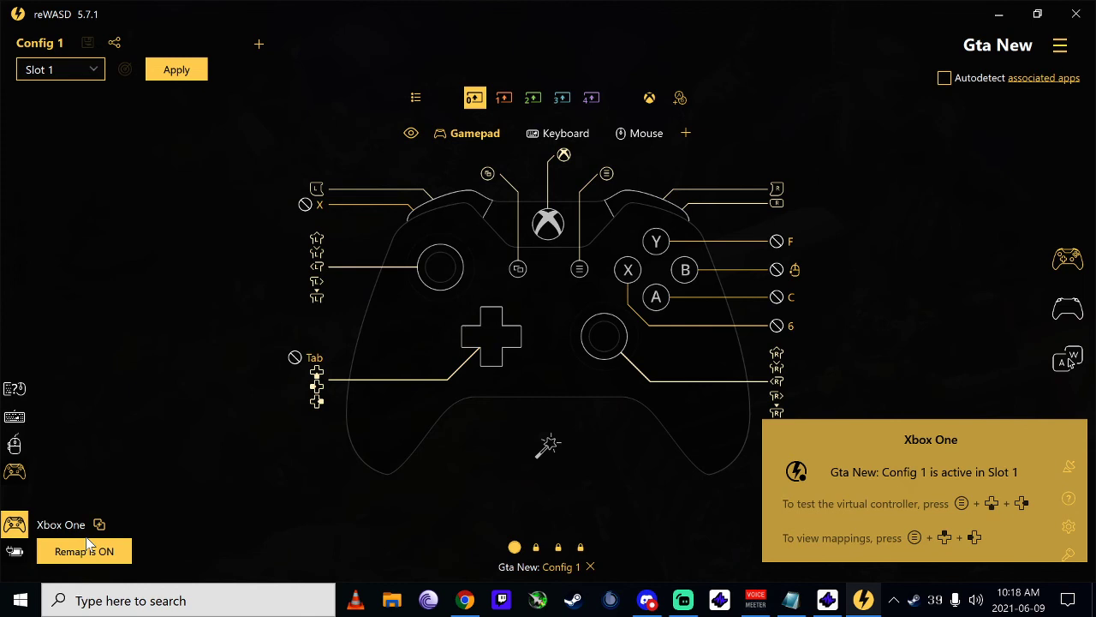
pyautogui.moveTo(231, 392)
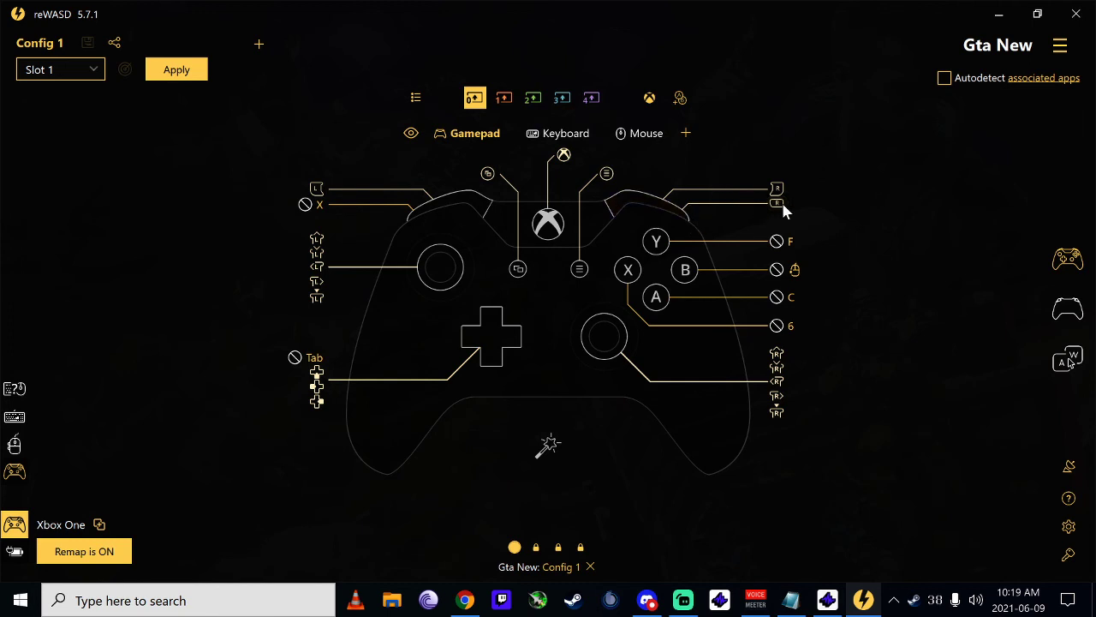
pyautogui.moveTo(467, 234)
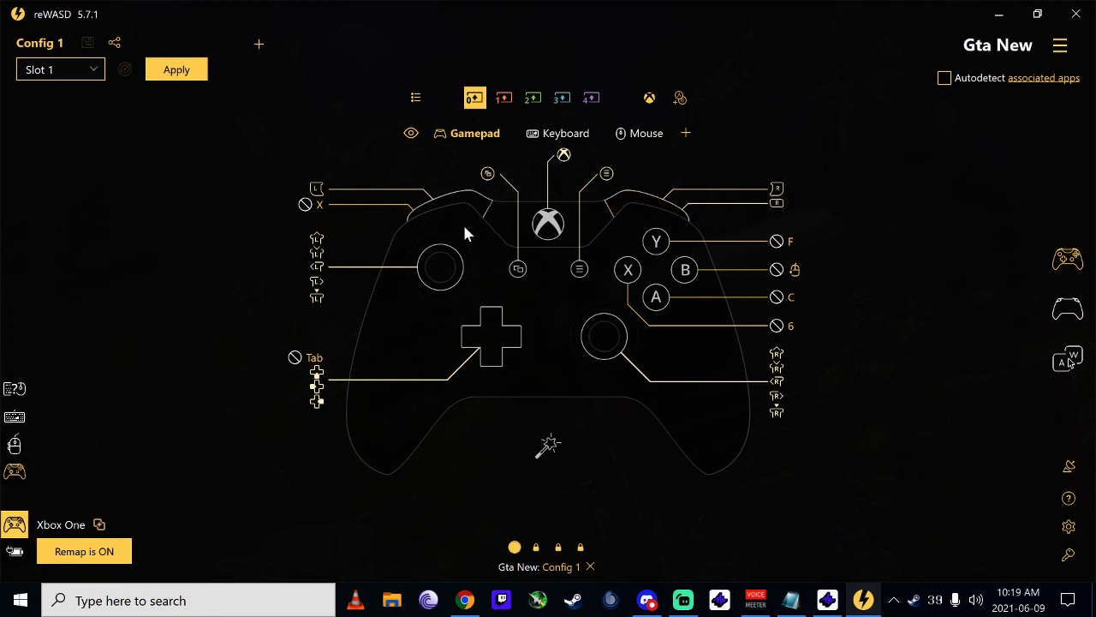
pyautogui.moveTo(460, 346)
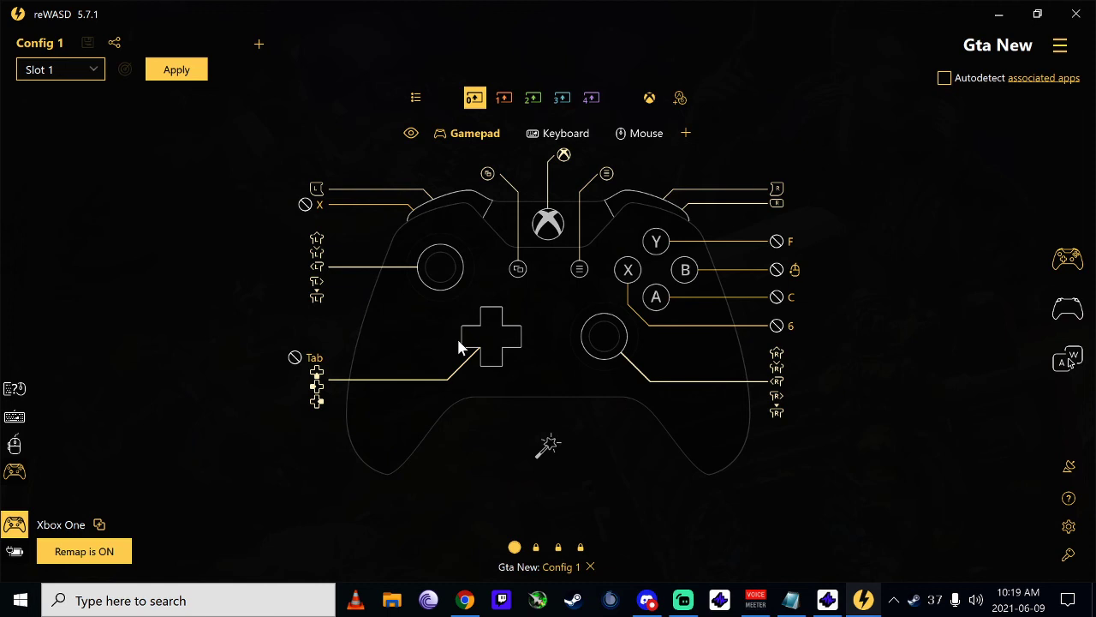
pyautogui.moveTo(741, 214)
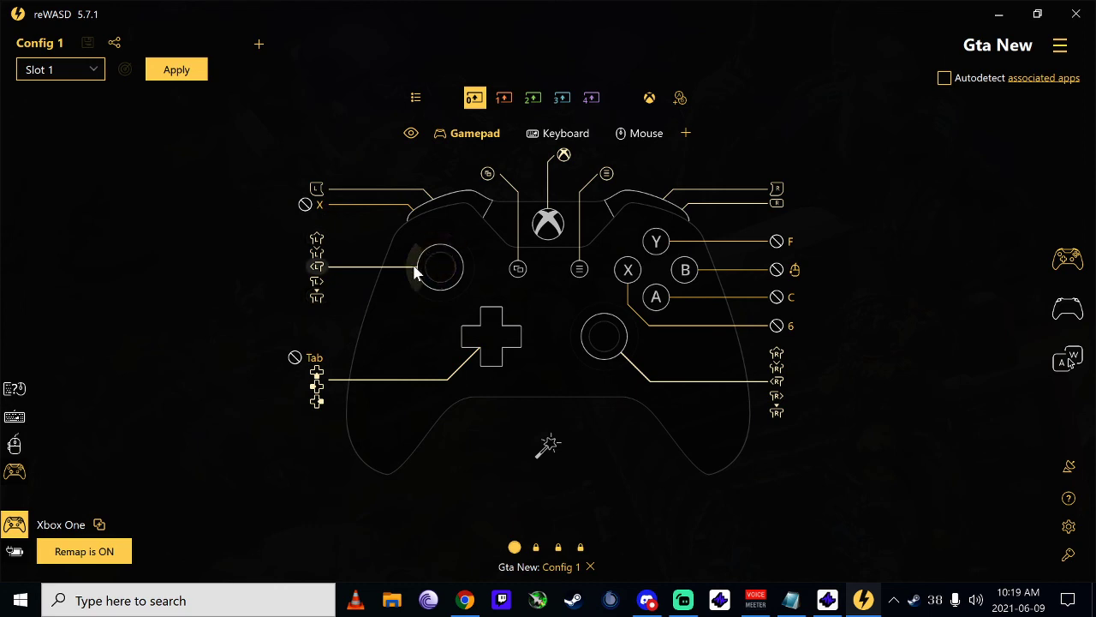
pyautogui.moveTo(420, 287)
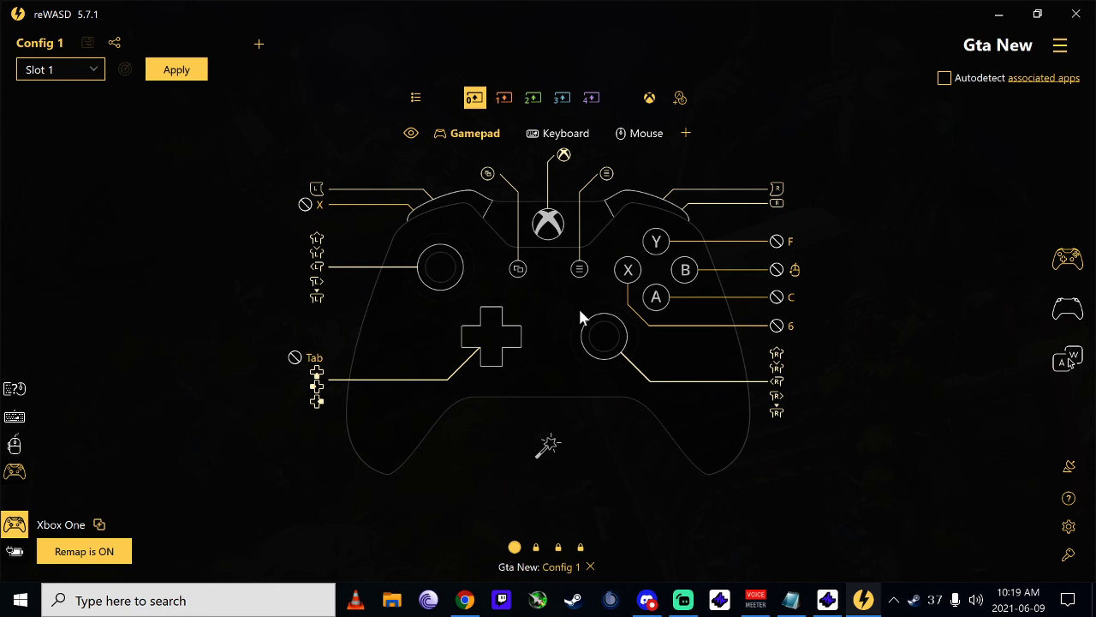
pyautogui.moveTo(610, 298)
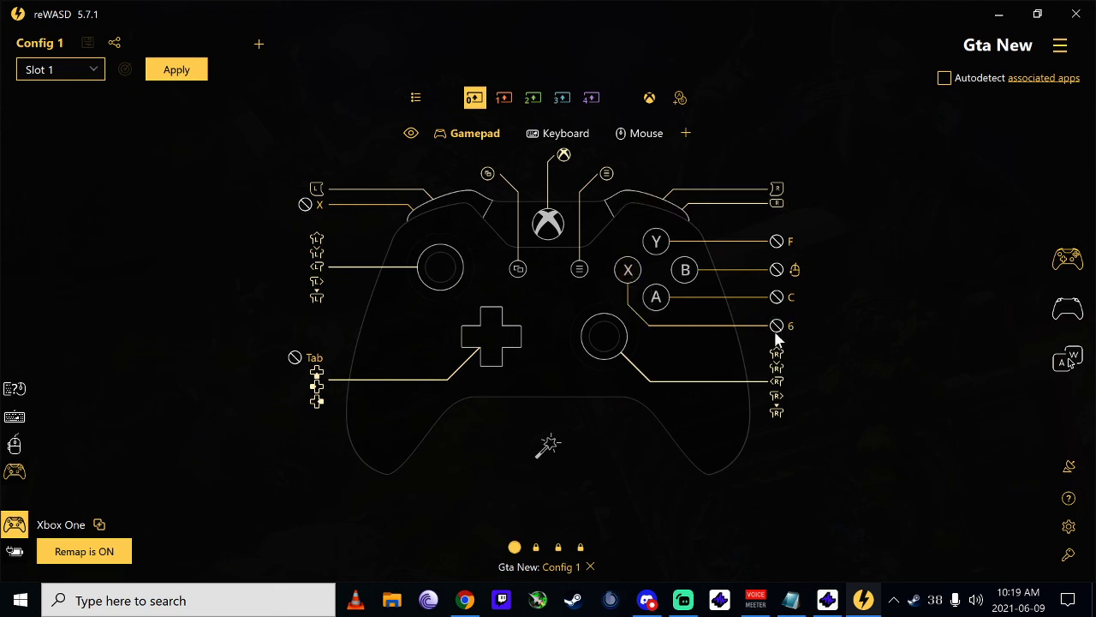
pyautogui.moveTo(724, 358)
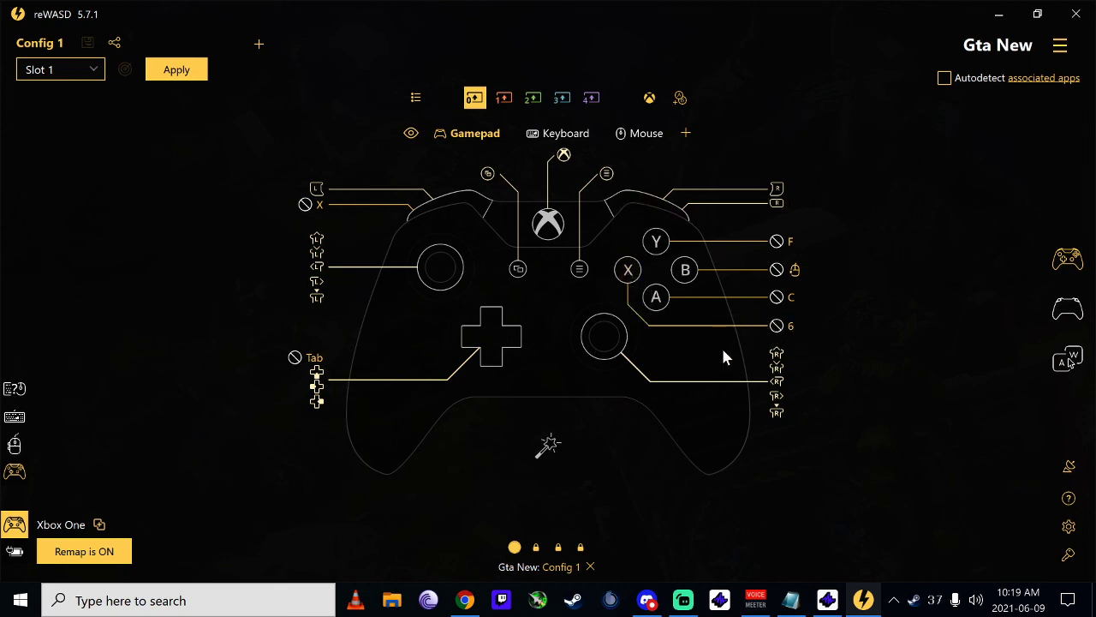